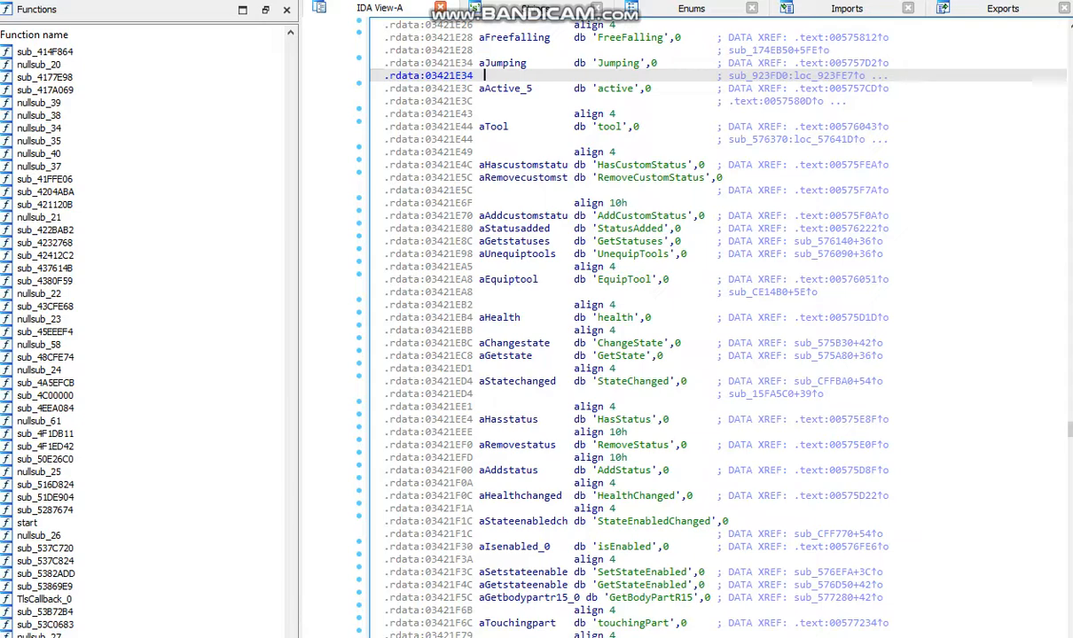
# Step: Dismiss the Team Create unsaved-scripts warning in Roblox Studio
pyautogui.scroll(-3)
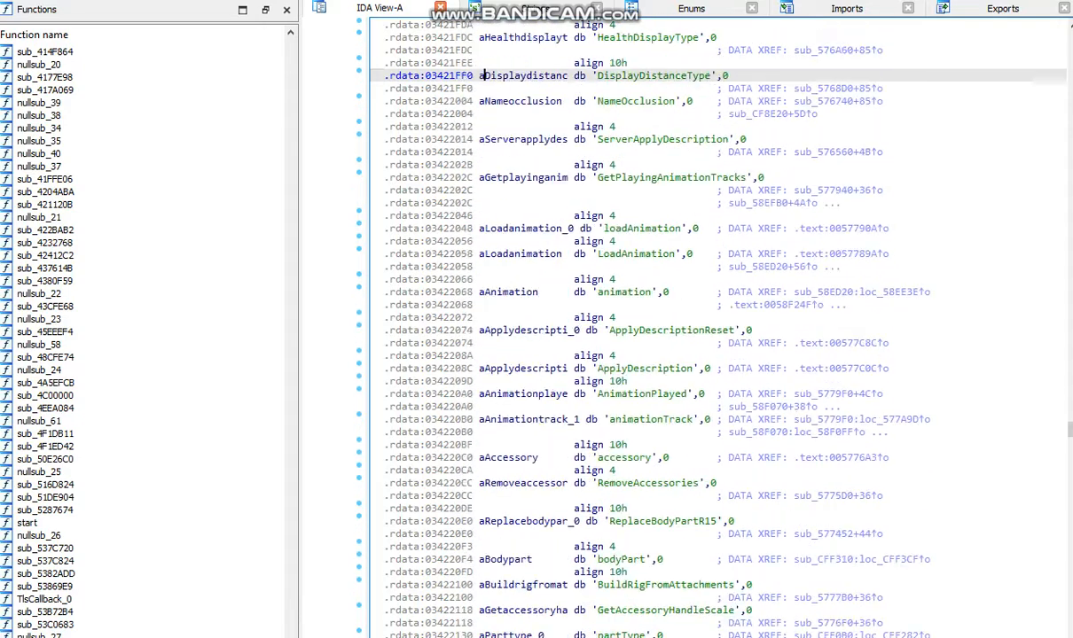
pyautogui.scroll(-3)
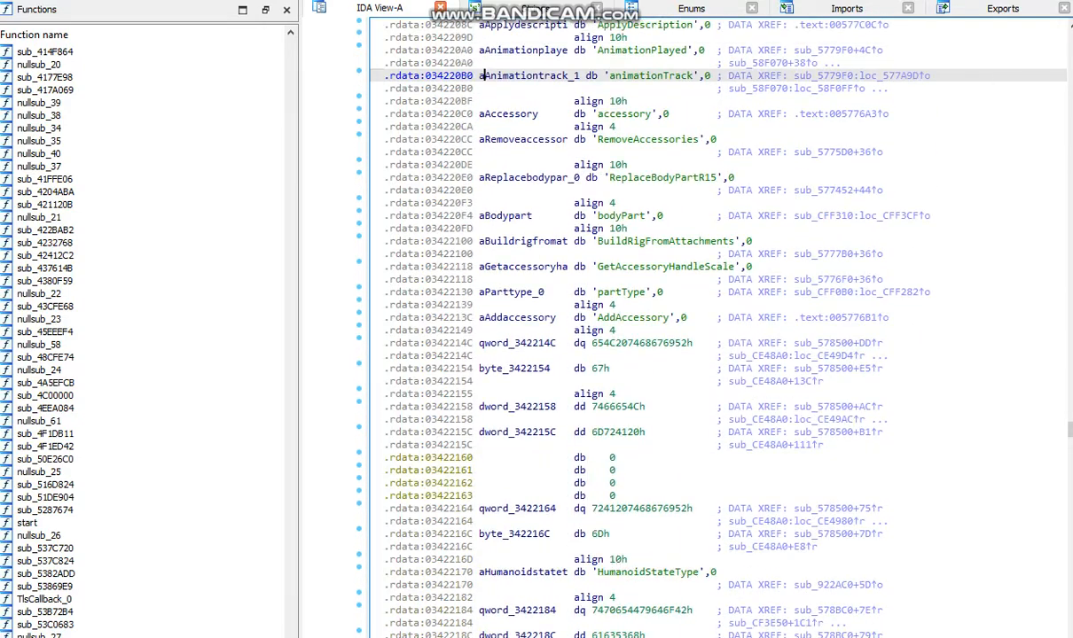
pyautogui.scroll(-3)
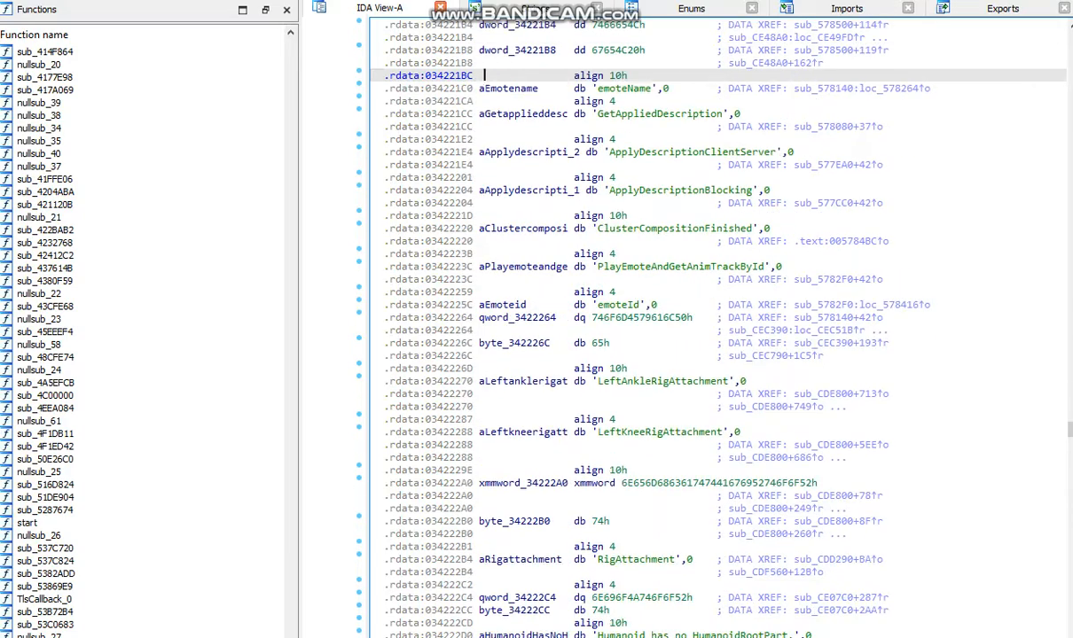
pyautogui.scroll(3)
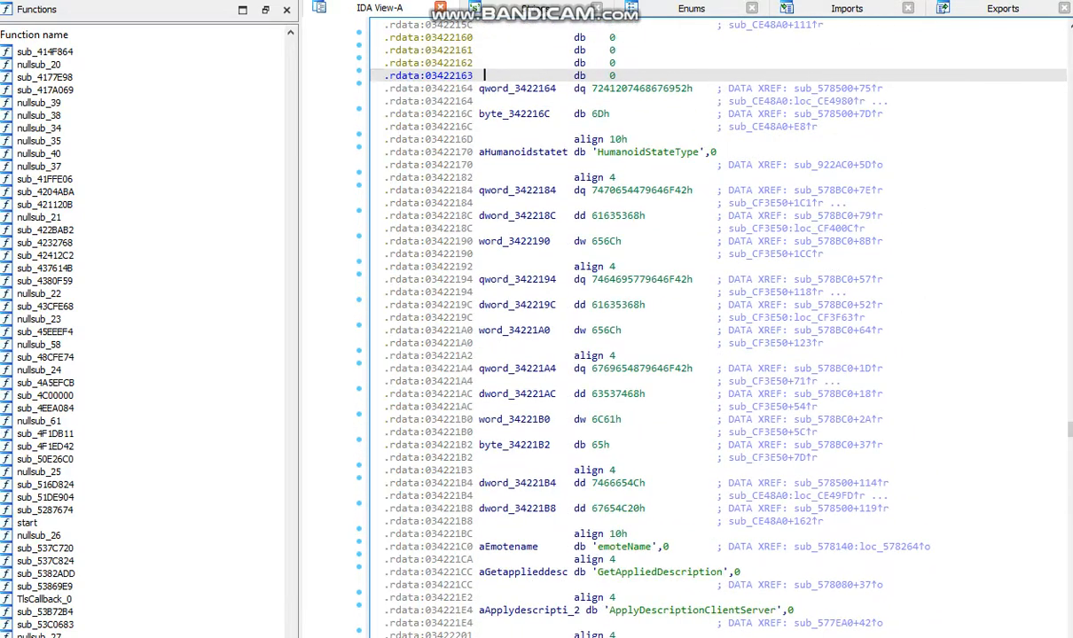
pyautogui.scroll(3)
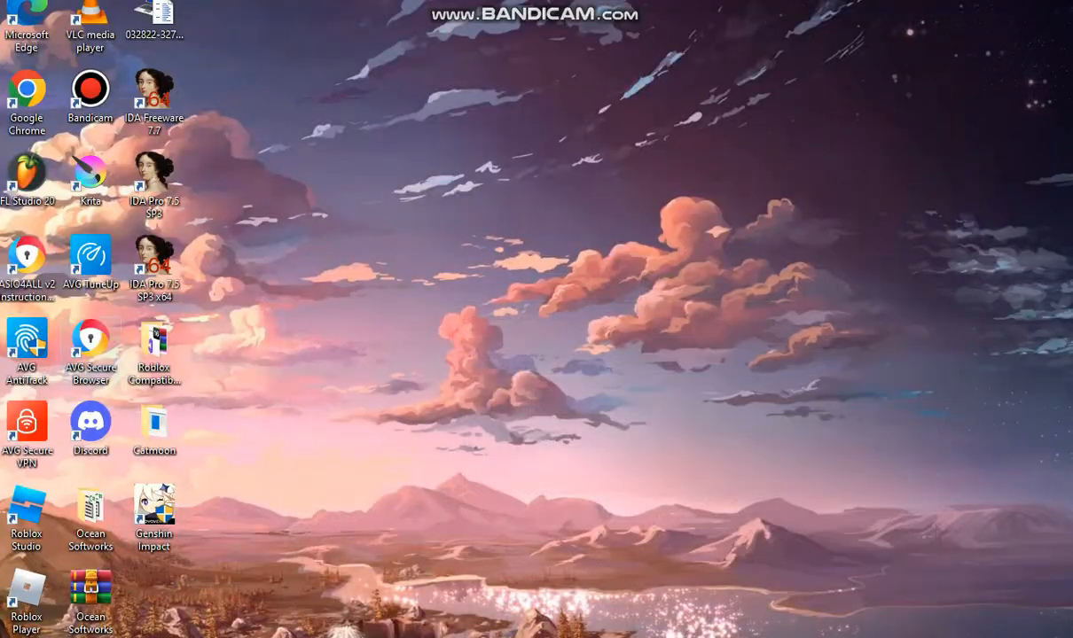
pyautogui.moveTo(26, 515)
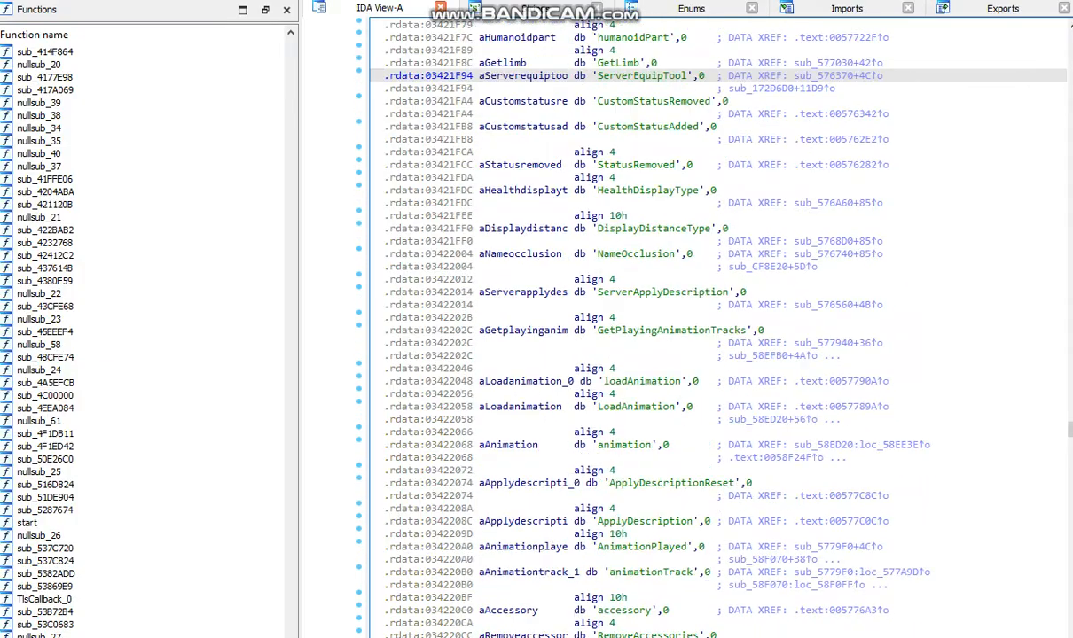
pyautogui.scroll(3)
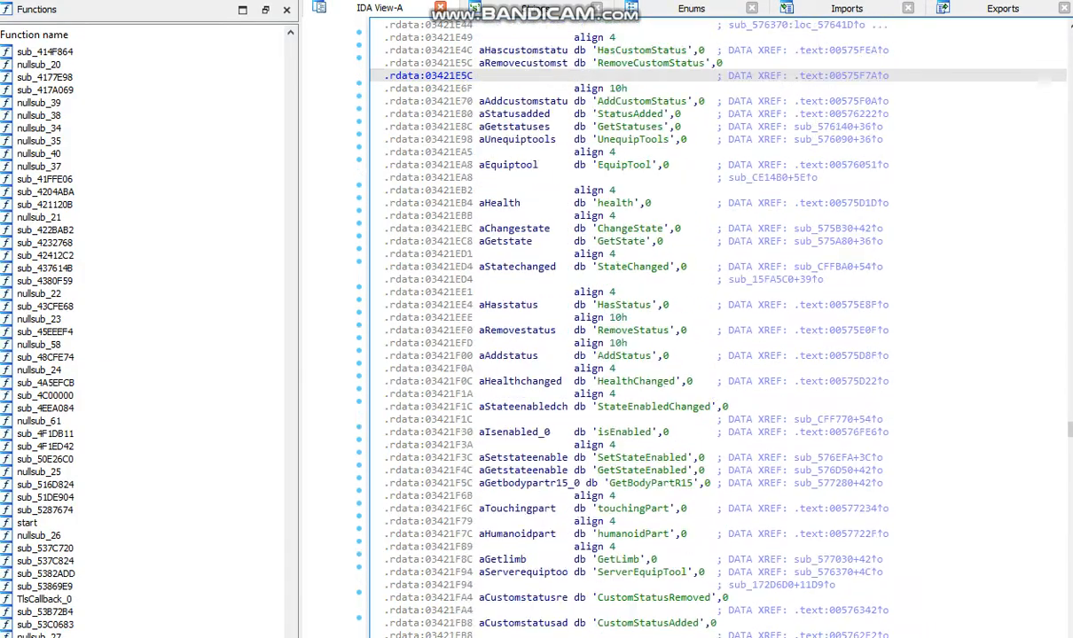
pyautogui.scroll(3)
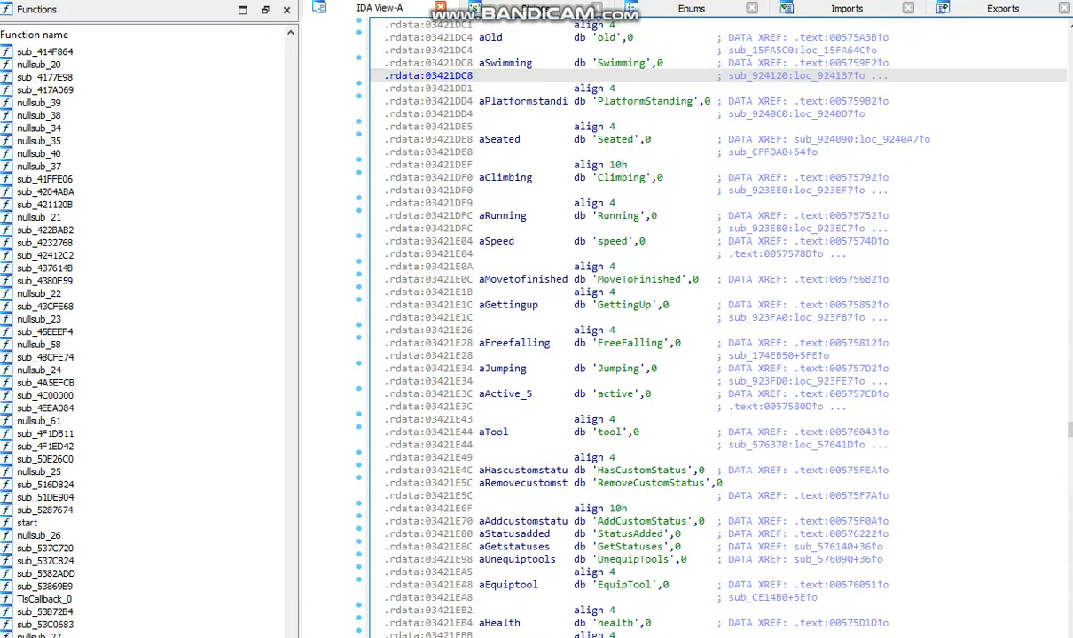
pyautogui.scroll(3)
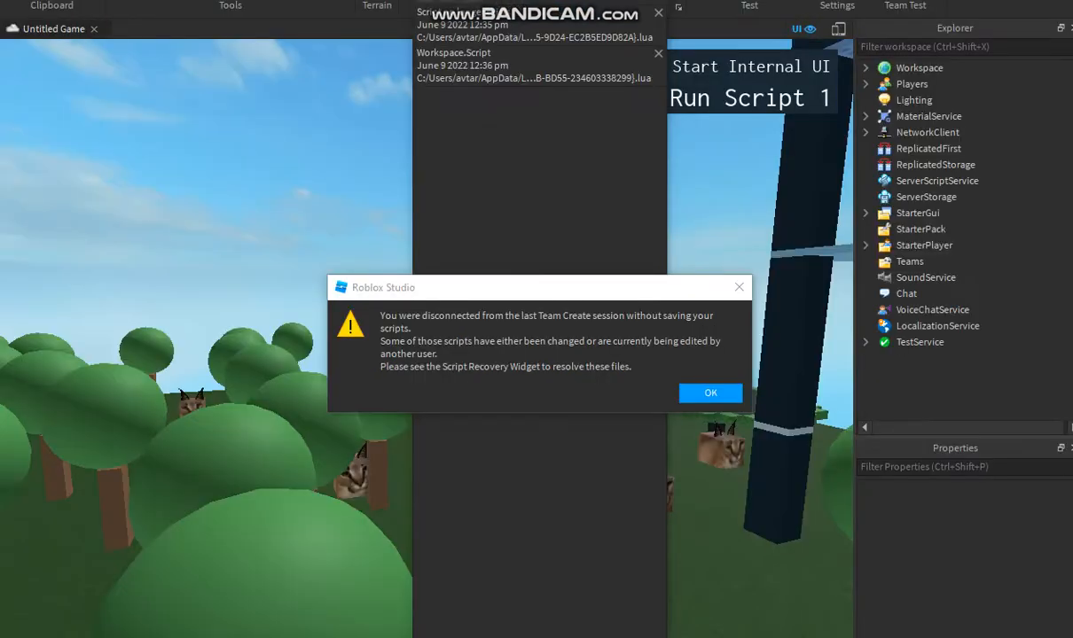
pyautogui.click(710, 393)
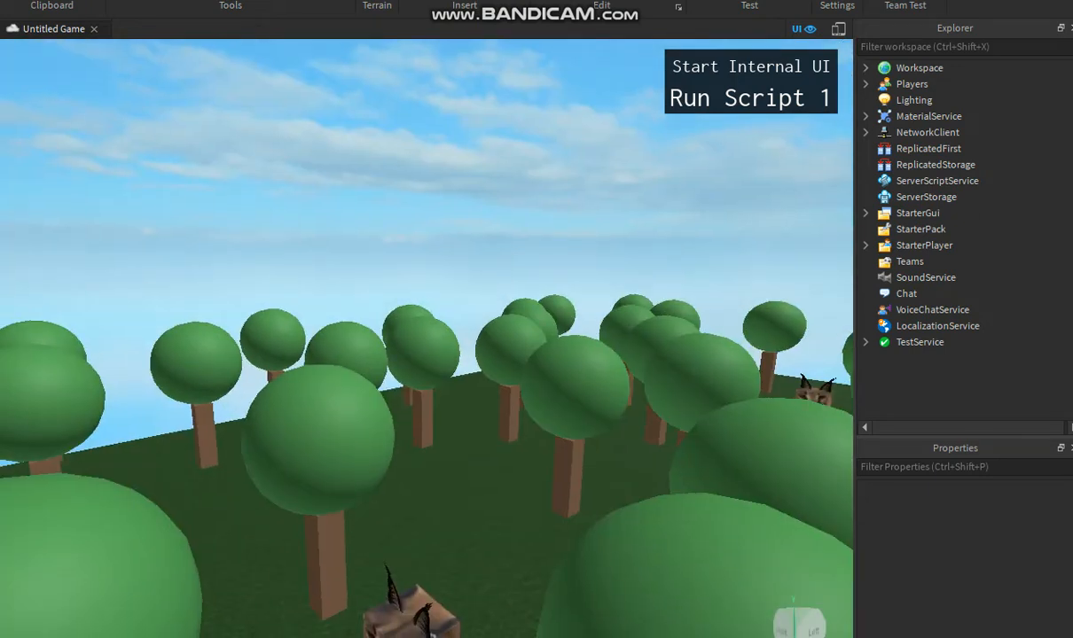
# Step: View Workspace properties, then StarterGui's properties including Parent and ScreenOrientation
pyautogui.click(919, 68)
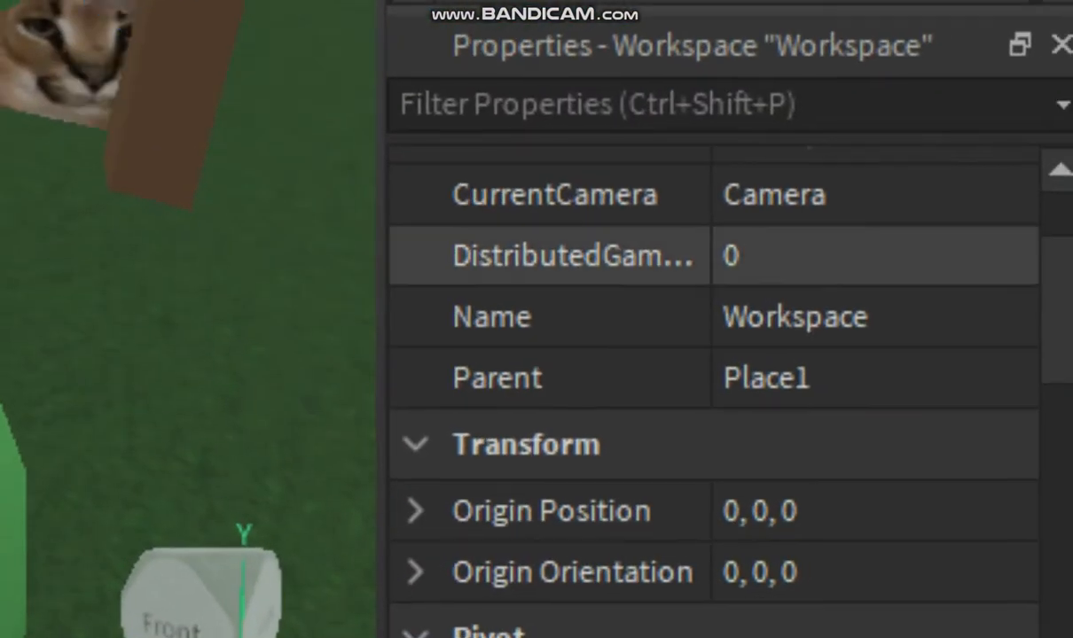
pyautogui.scroll(-3)
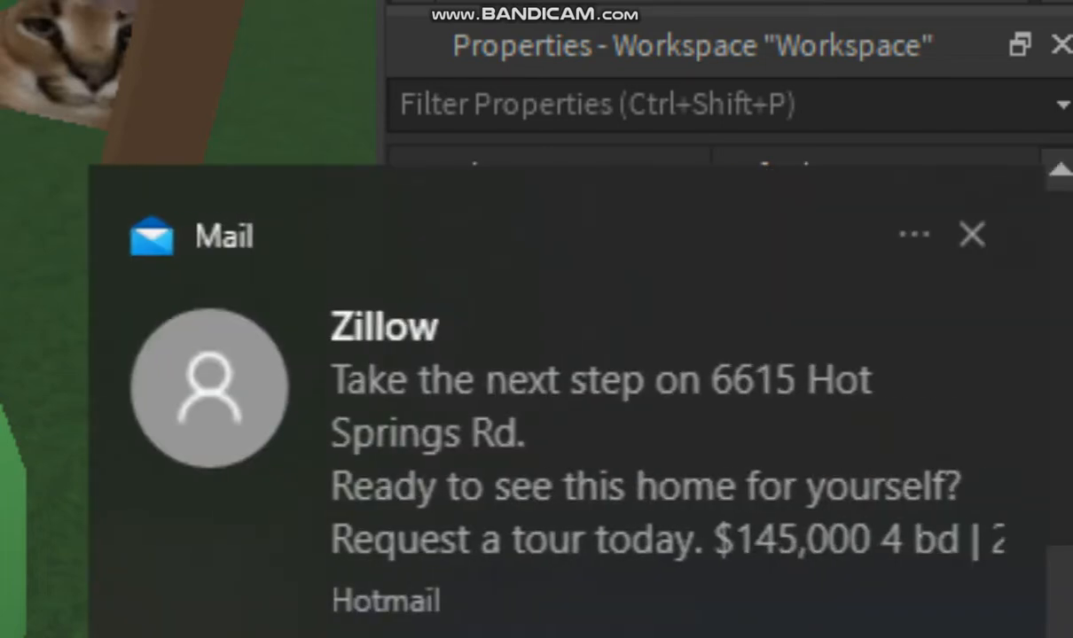
pyautogui.click(971, 234)
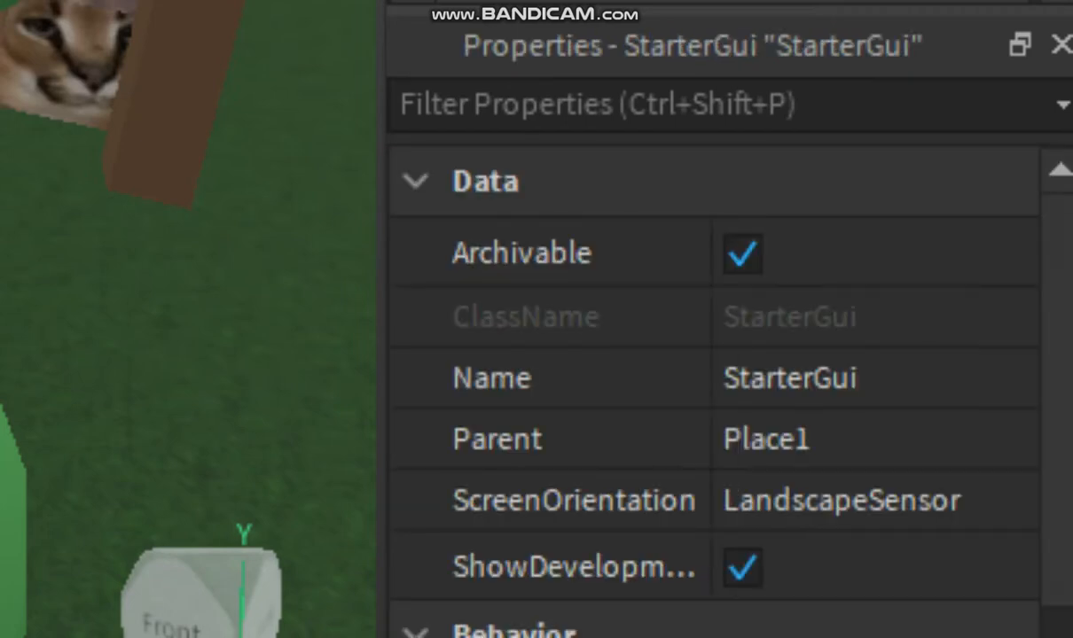
pyautogui.scroll(-3)
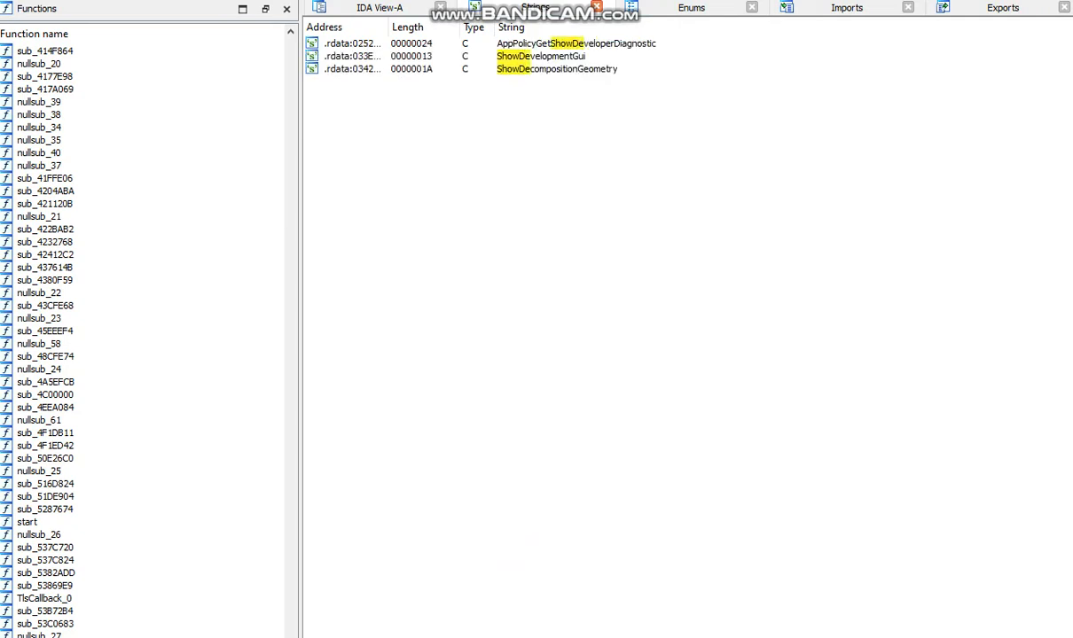
# Step: Jump to the ShowDevelopmentGui string and follow its DATA XREF into .text code
pyautogui.doubleClick(540, 56)
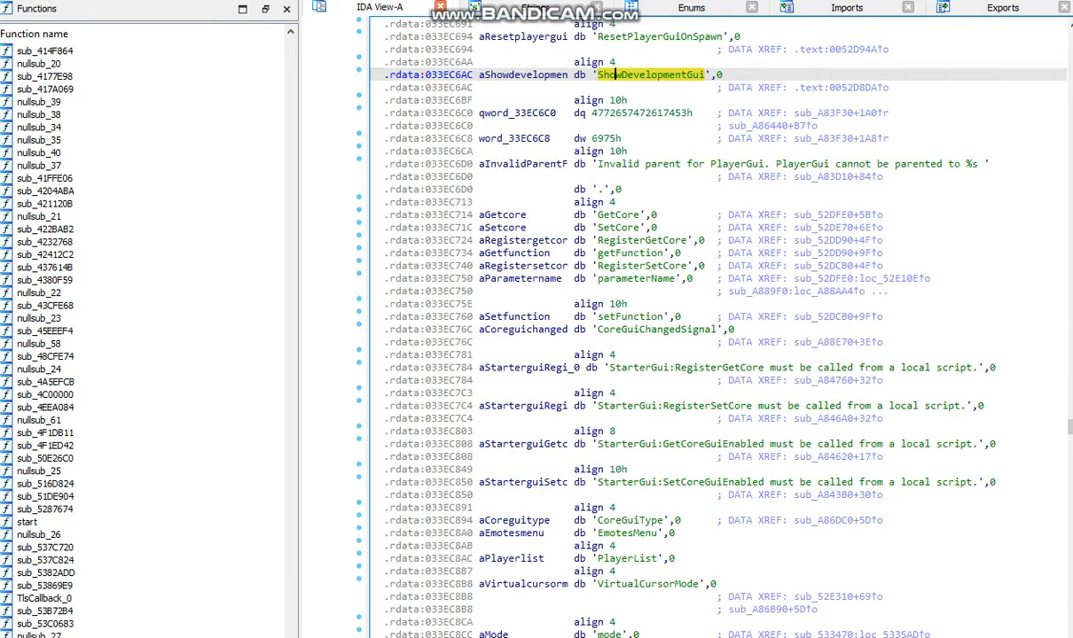
pyautogui.click(522, 75)
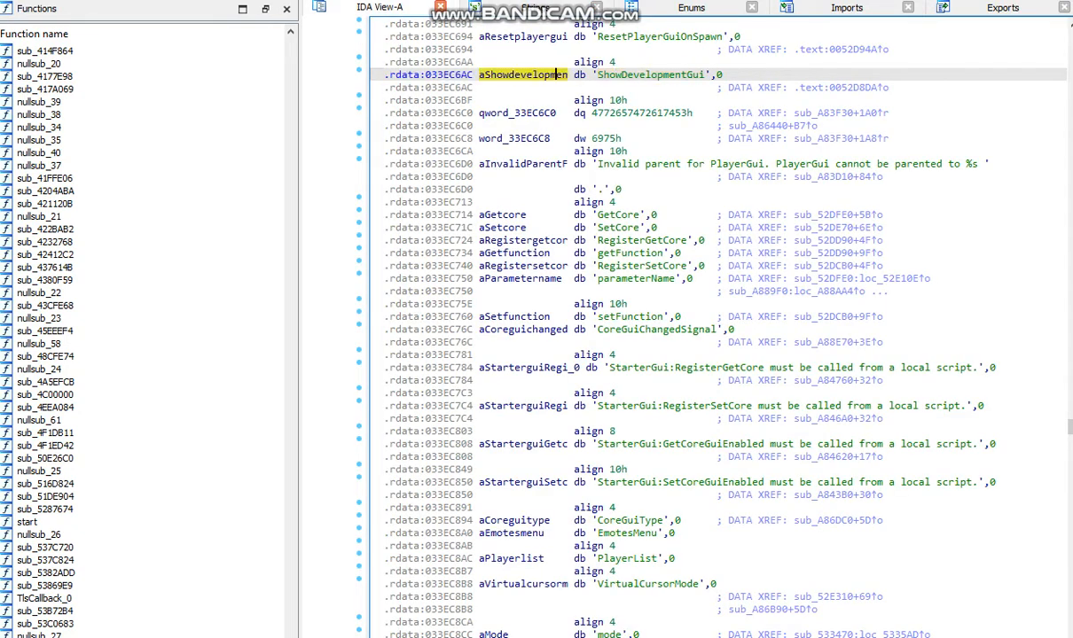
pyautogui.doubleClick(522, 74)
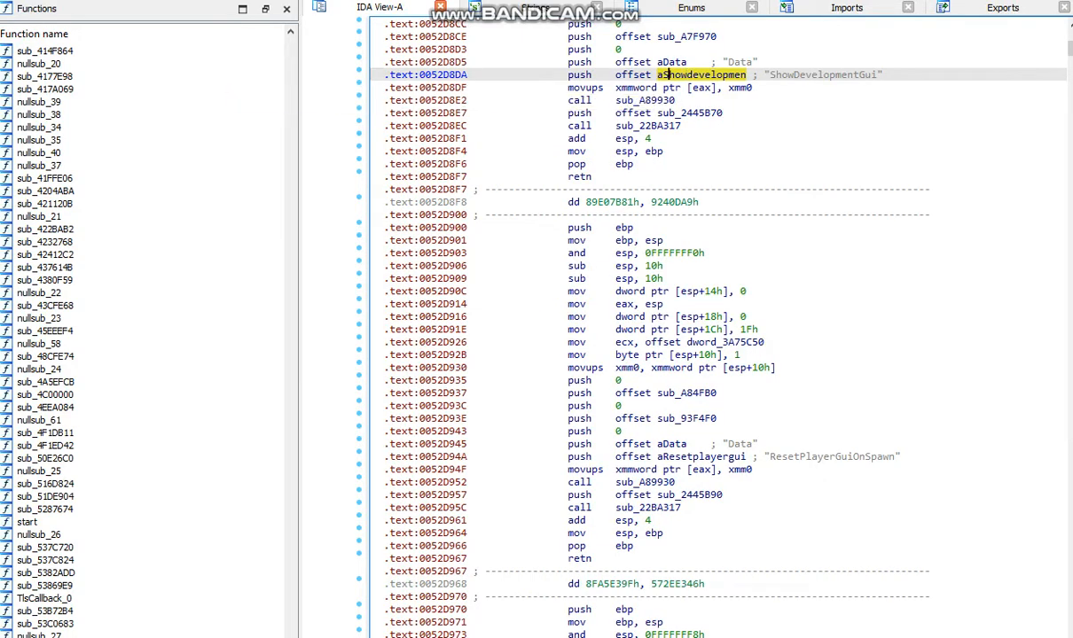
pyautogui.doubleClick(701, 75)
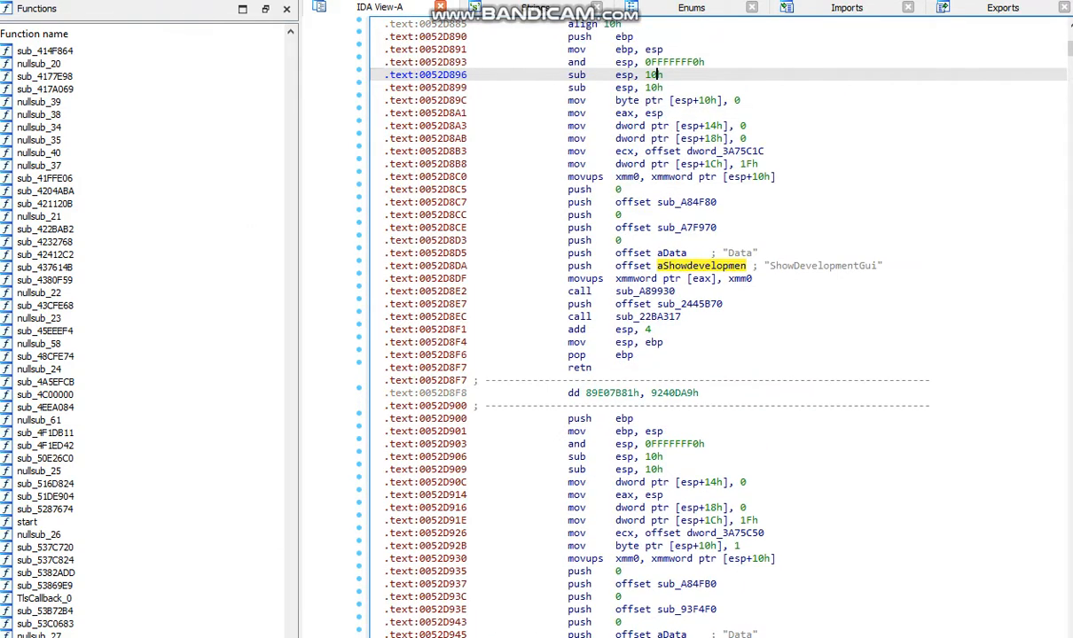
pyautogui.scroll(3)
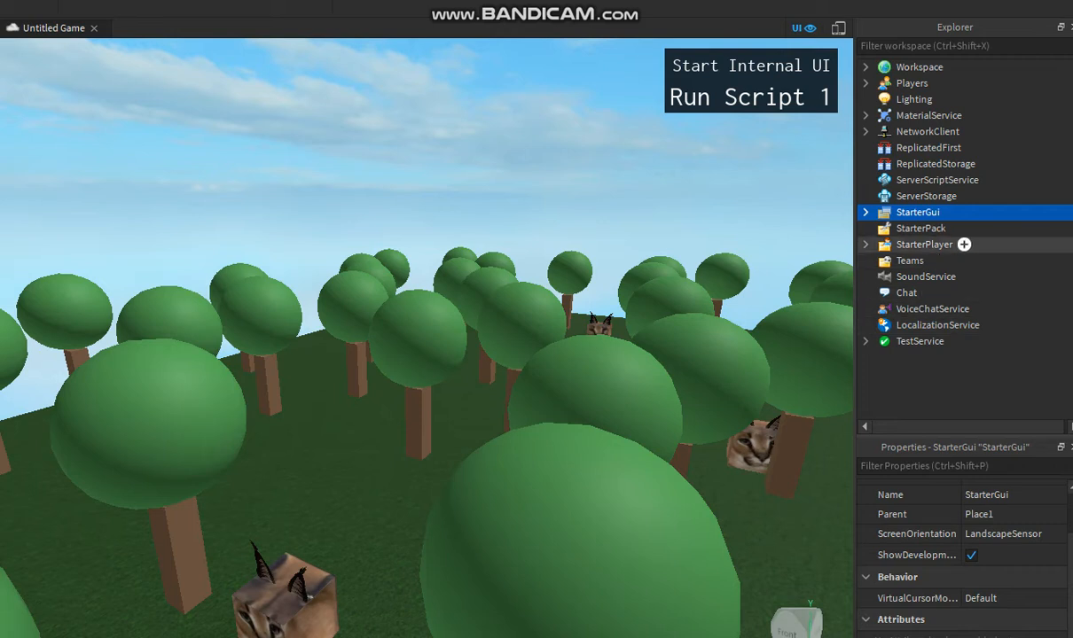
# Step: Expand Workspace, select Camera and enter 120 as its FieldOfView
pyautogui.click(920, 228)
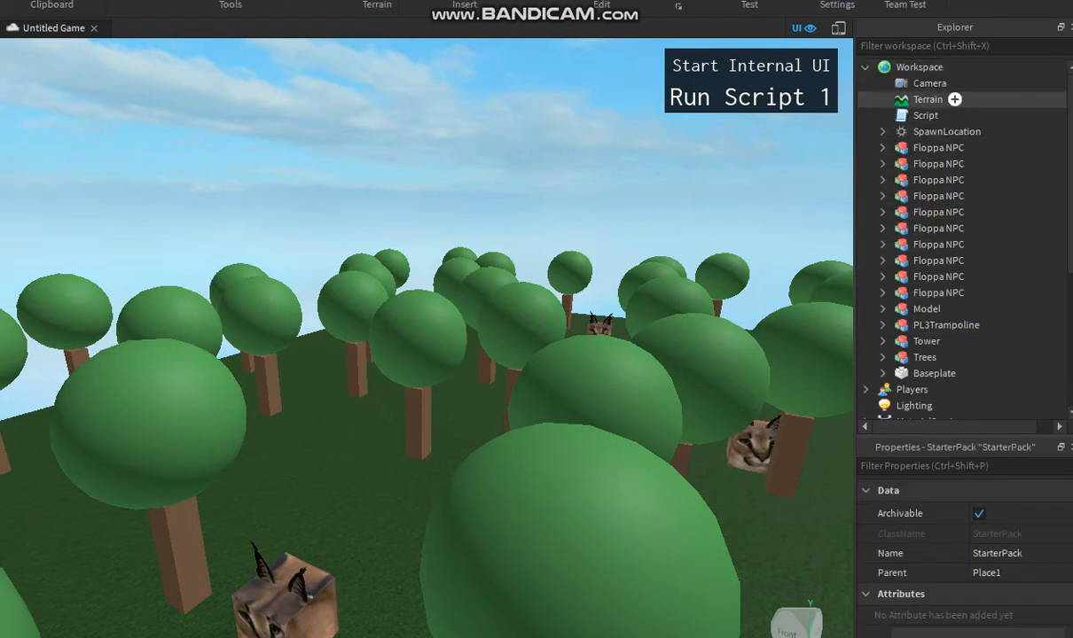
pyautogui.click(930, 83)
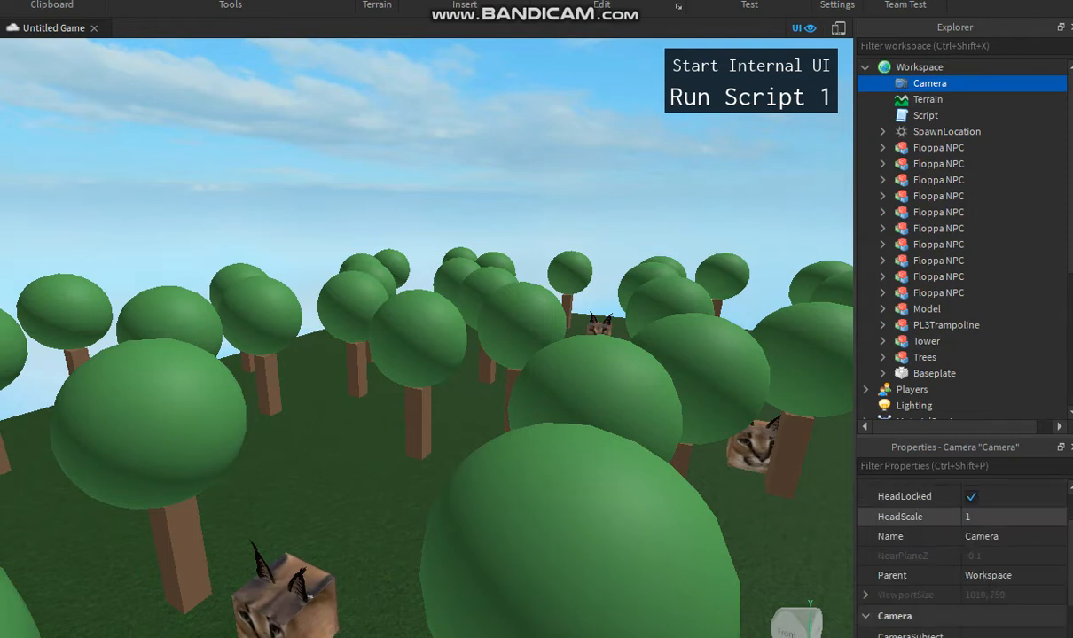
pyautogui.scroll(-3)
pyautogui.write('88')
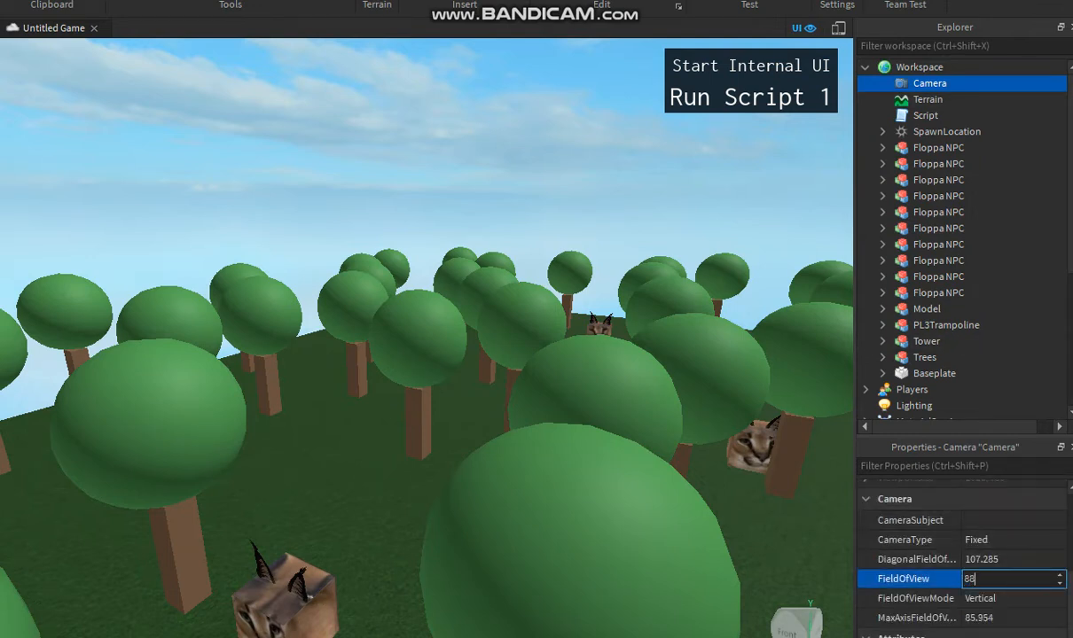
pyautogui.write('120')
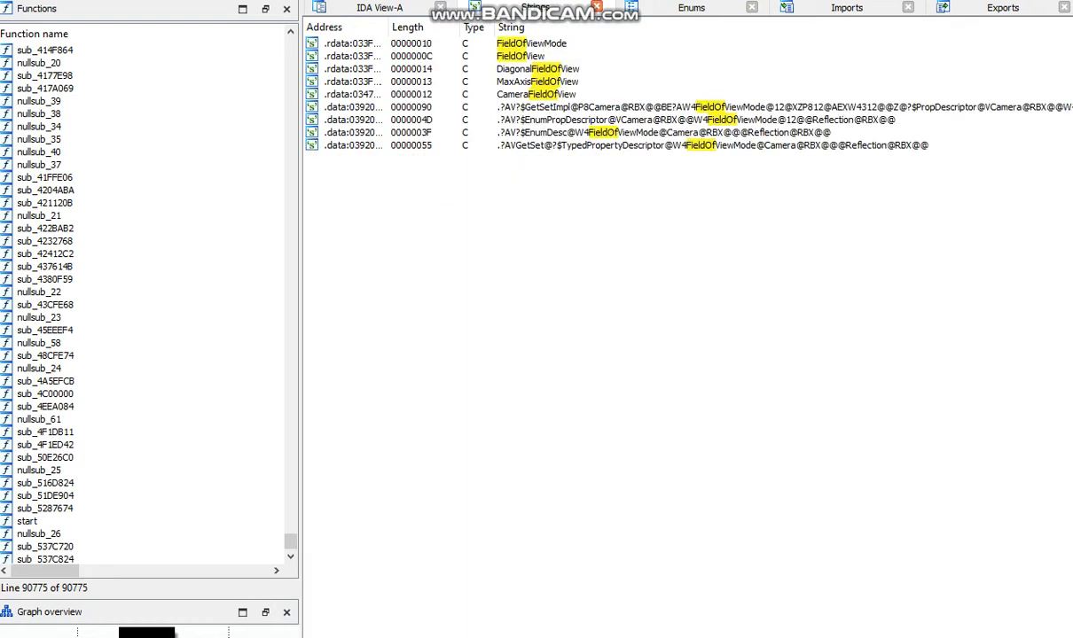
# Step: Jump to the FieldOfView string and follow its first .text code reference
pyautogui.click(532, 81)
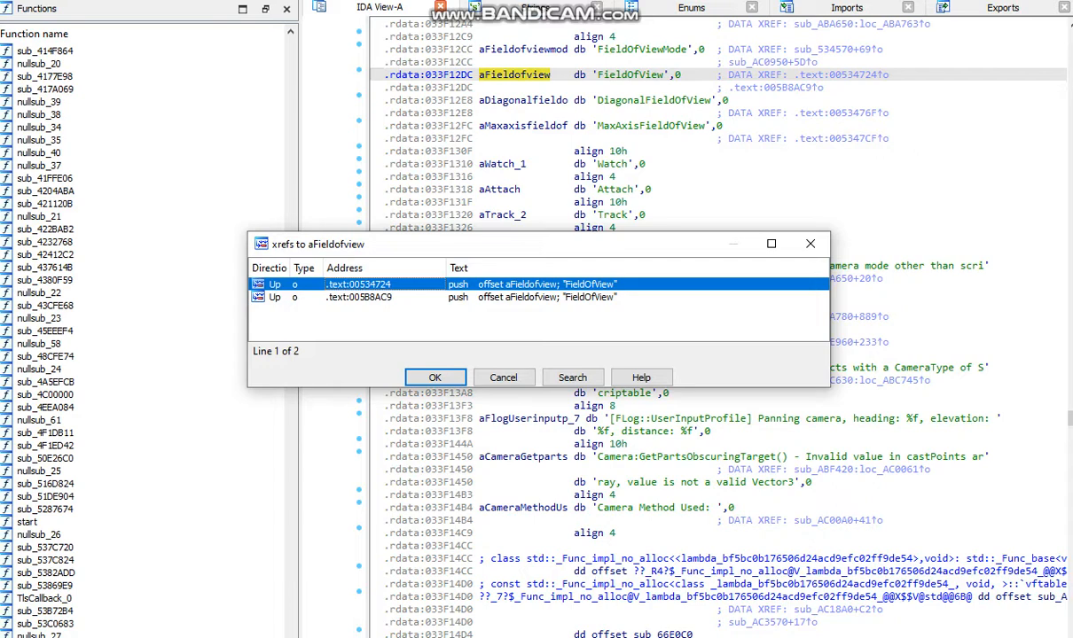
pyautogui.click(435, 377)
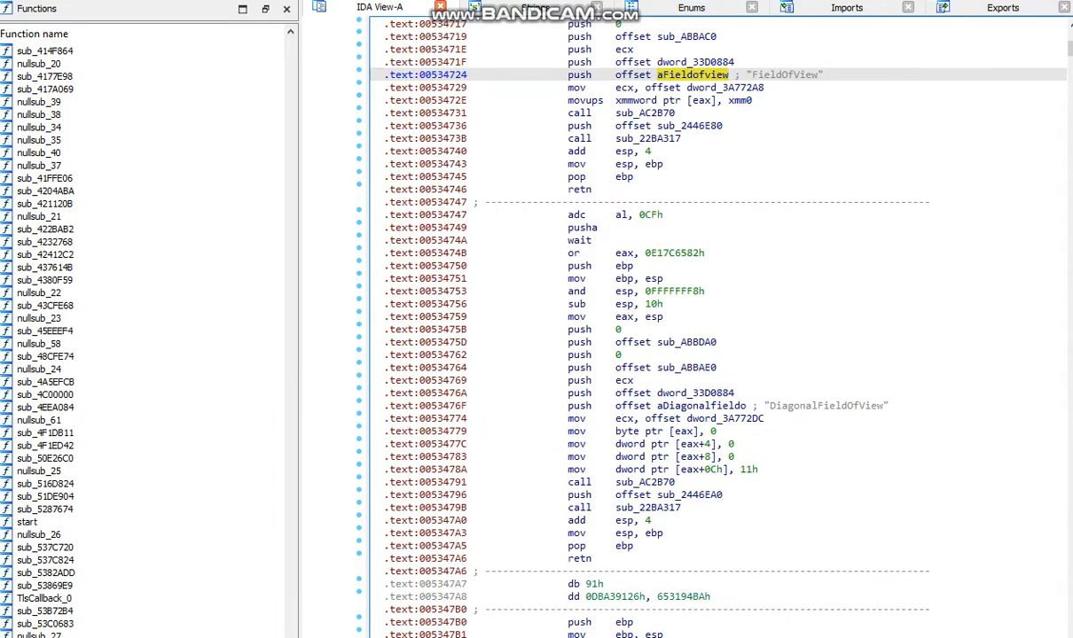
pyautogui.scroll(3)
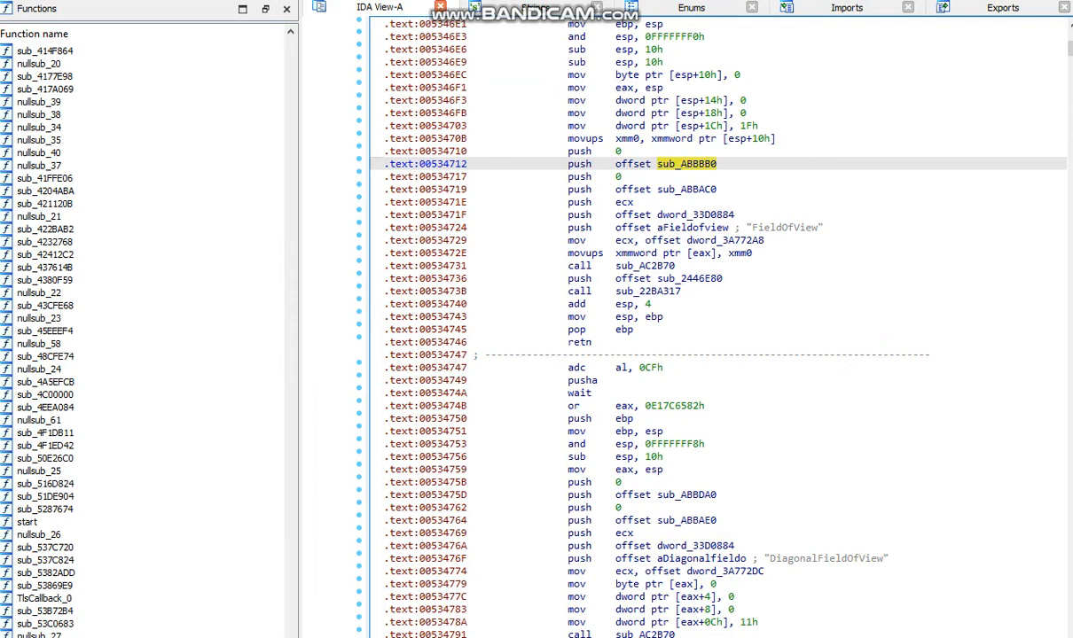
pyautogui.scroll(3)
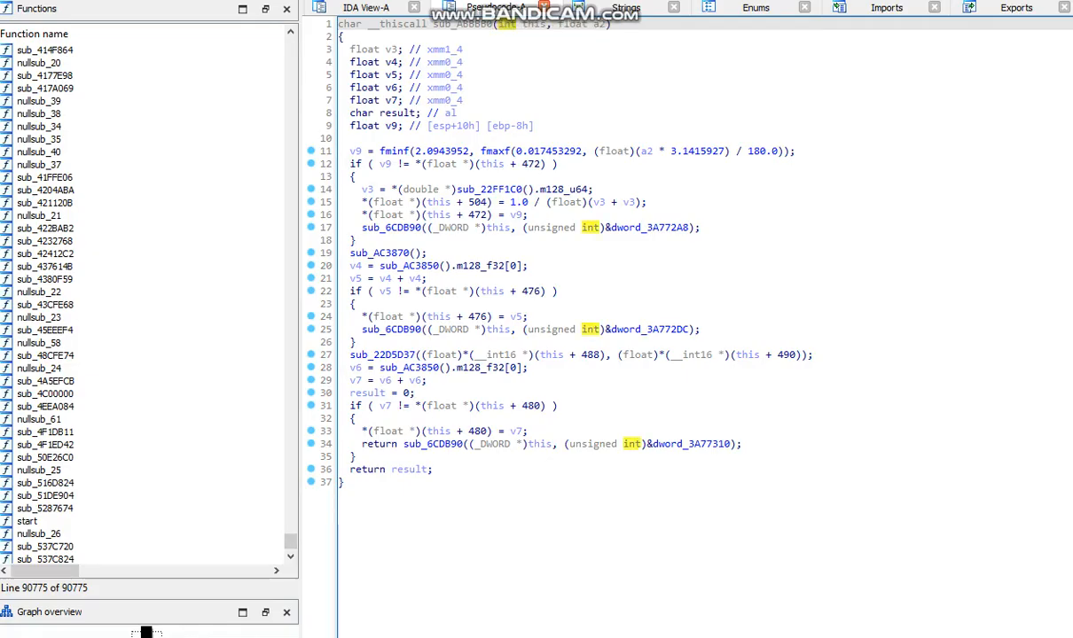
pyautogui.moveTo(506, 24)
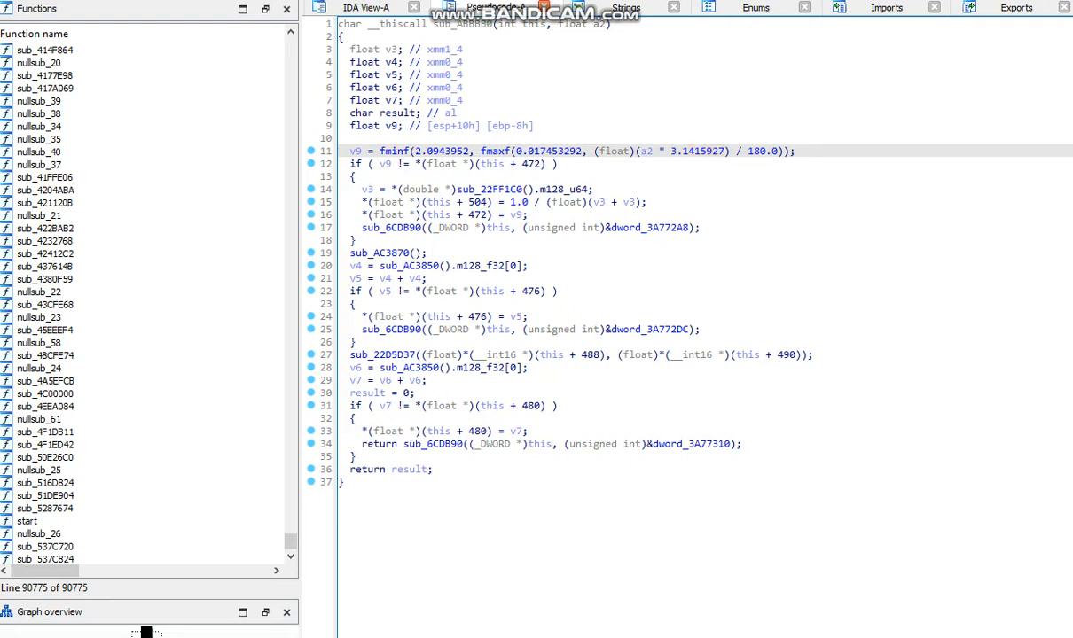
# Step: Decompile notifier sub_6CDB90, then revisit the FieldOfView registration disassembly and getter reference
pyautogui.doubleClick(697, 151)
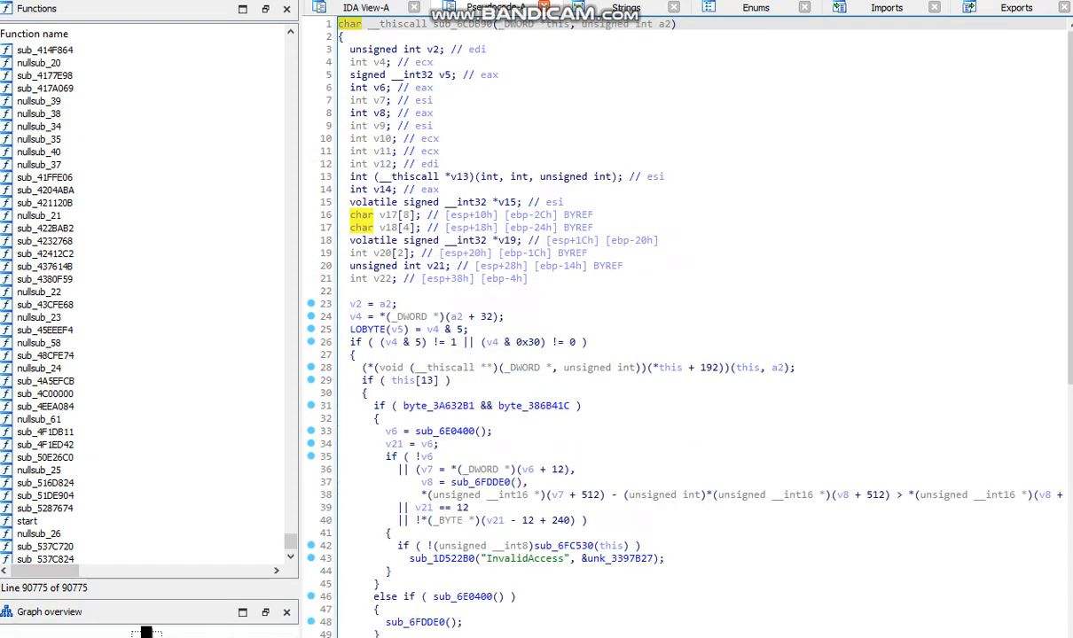
pyautogui.scroll(-3)
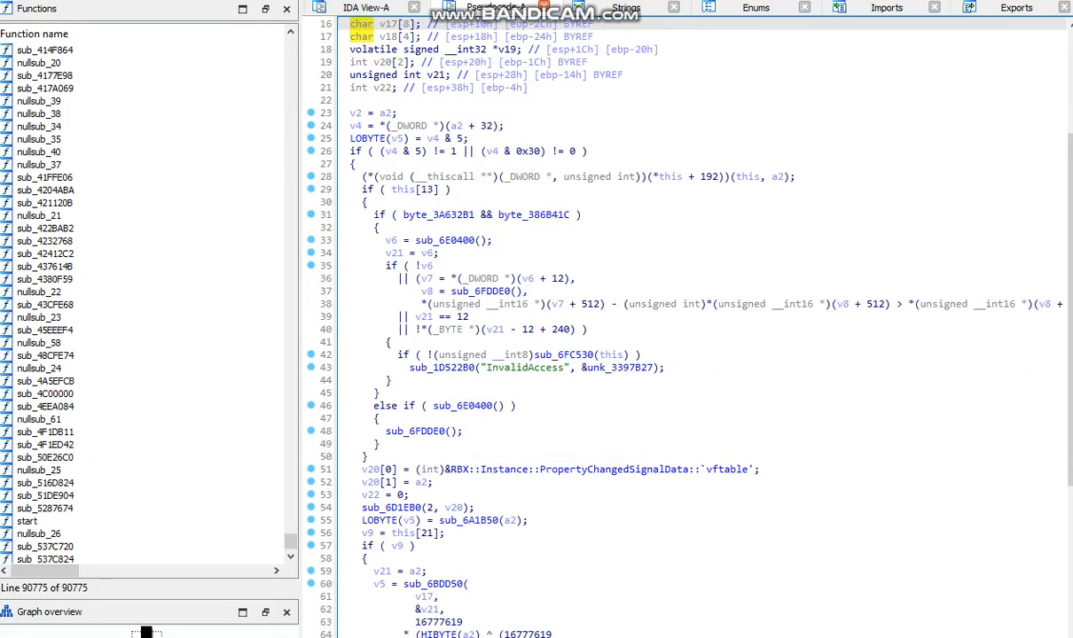
pyautogui.click(535, 8)
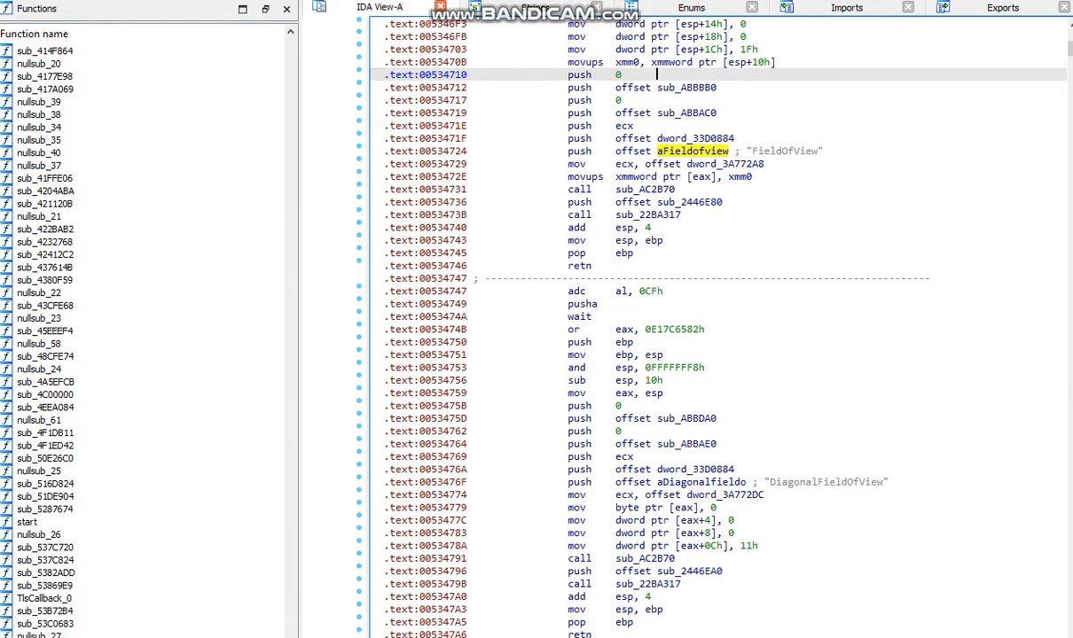
pyautogui.click(683, 87)
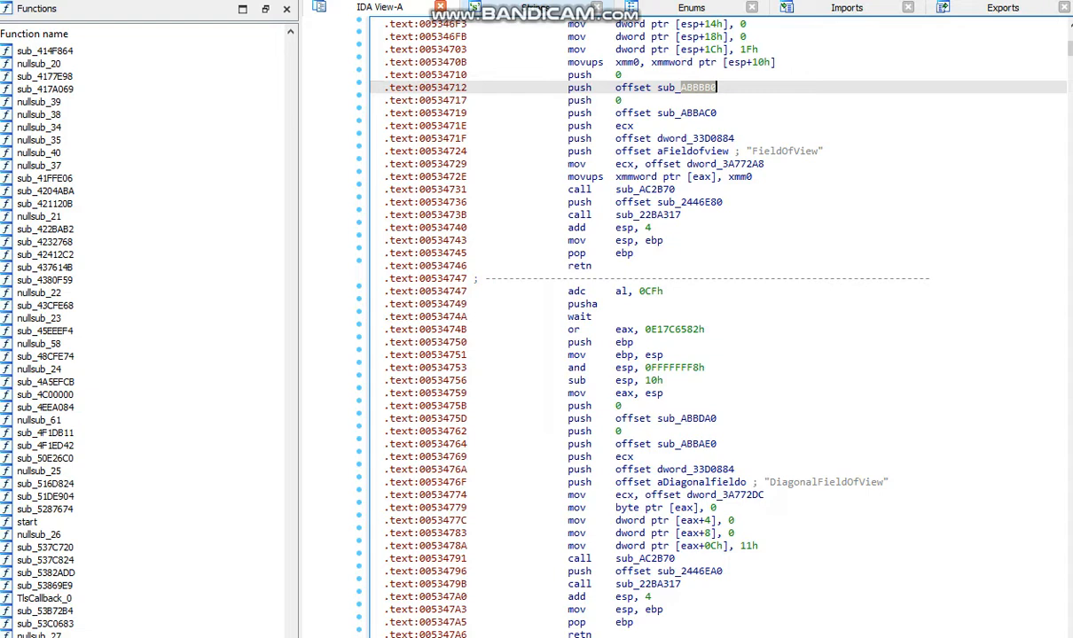
pyautogui.click(535, 8)
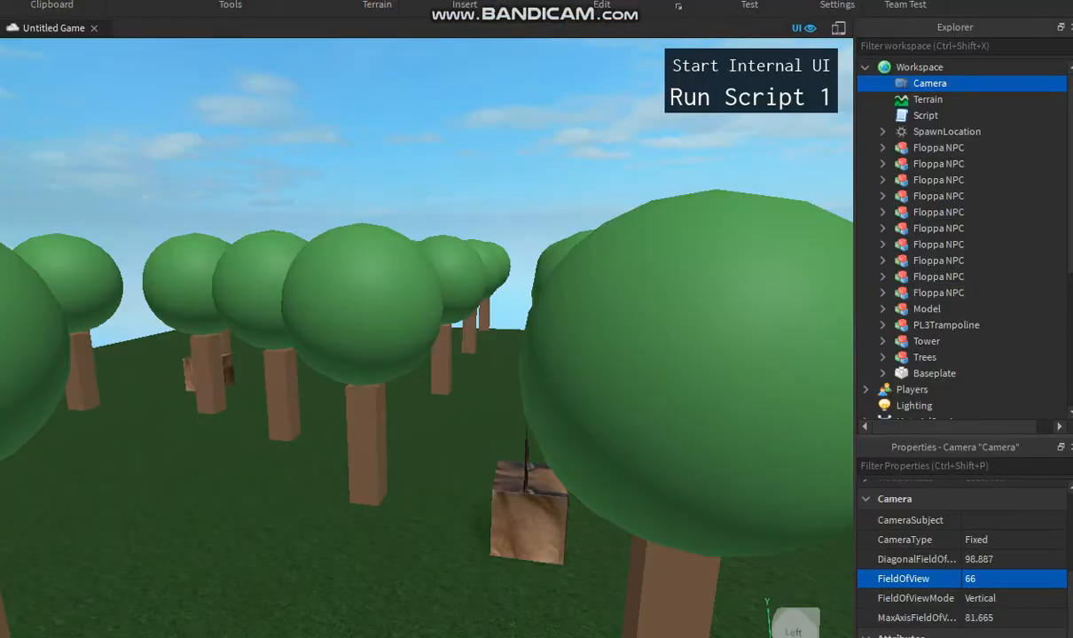
pyautogui.scroll(-3)
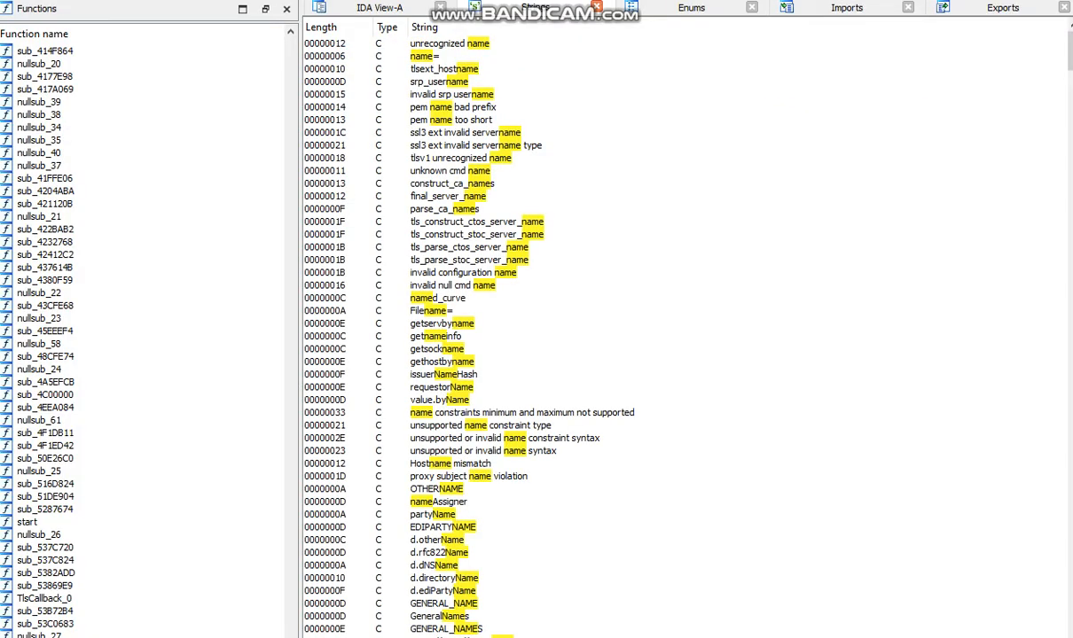
# Step: Scroll through the strings matching 'name'
pyautogui.scroll(-3)
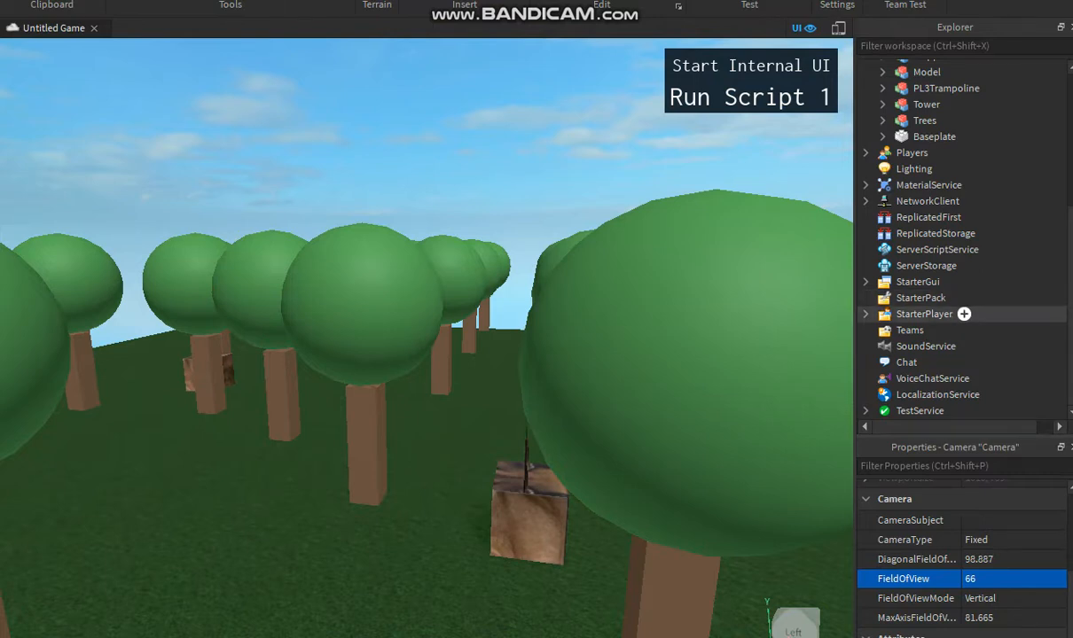
# Step: Browse StarterPlayer's properties, then display the Workspace properties
pyautogui.click(923, 313)
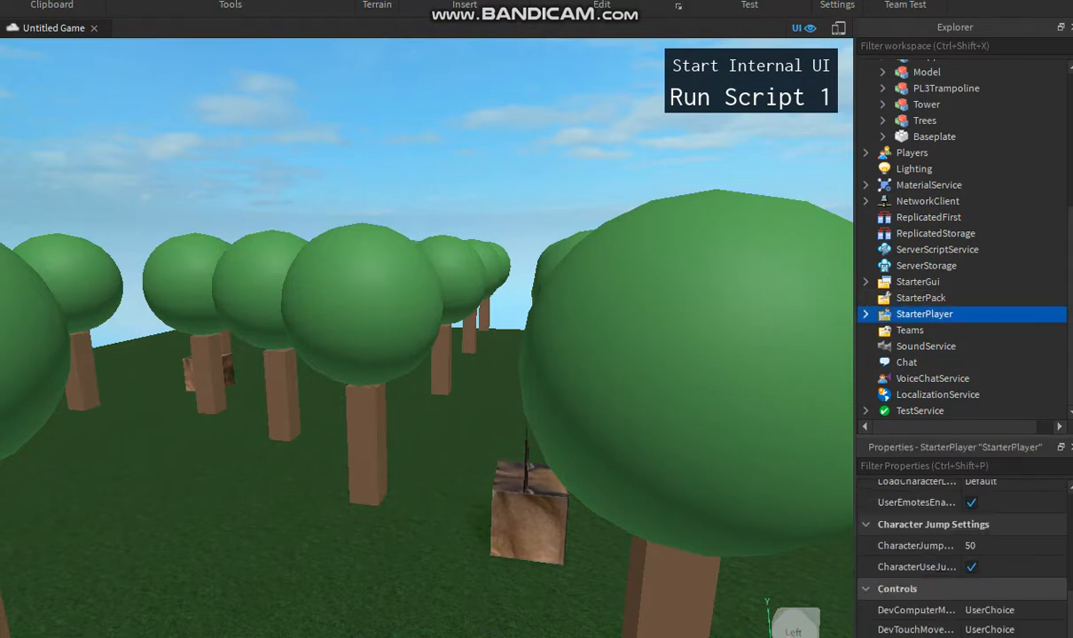
pyautogui.scroll(-3)
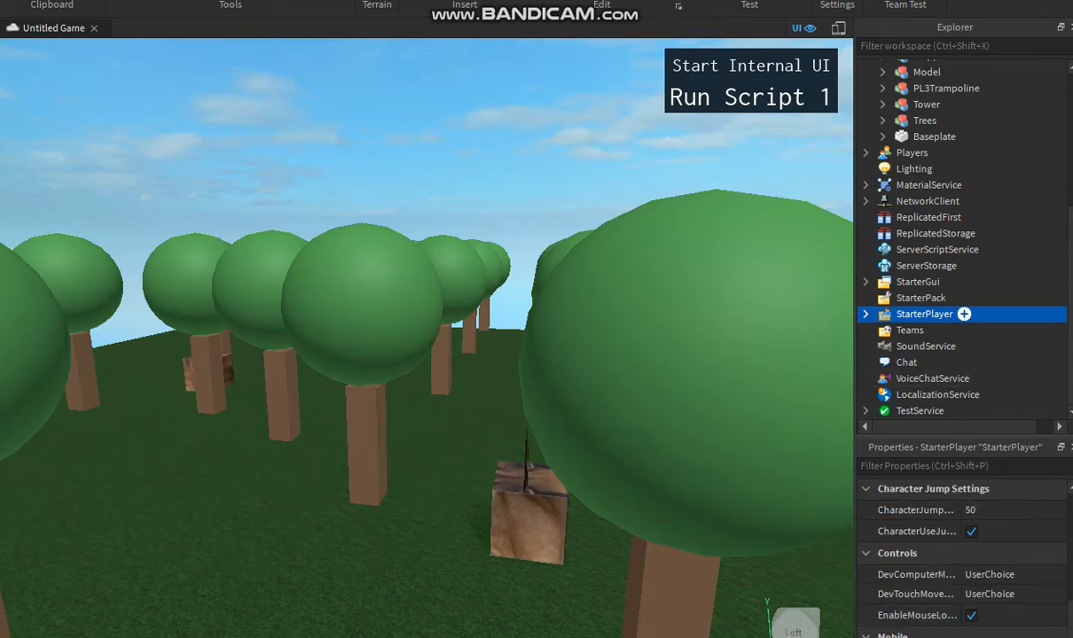
pyautogui.scroll(3)
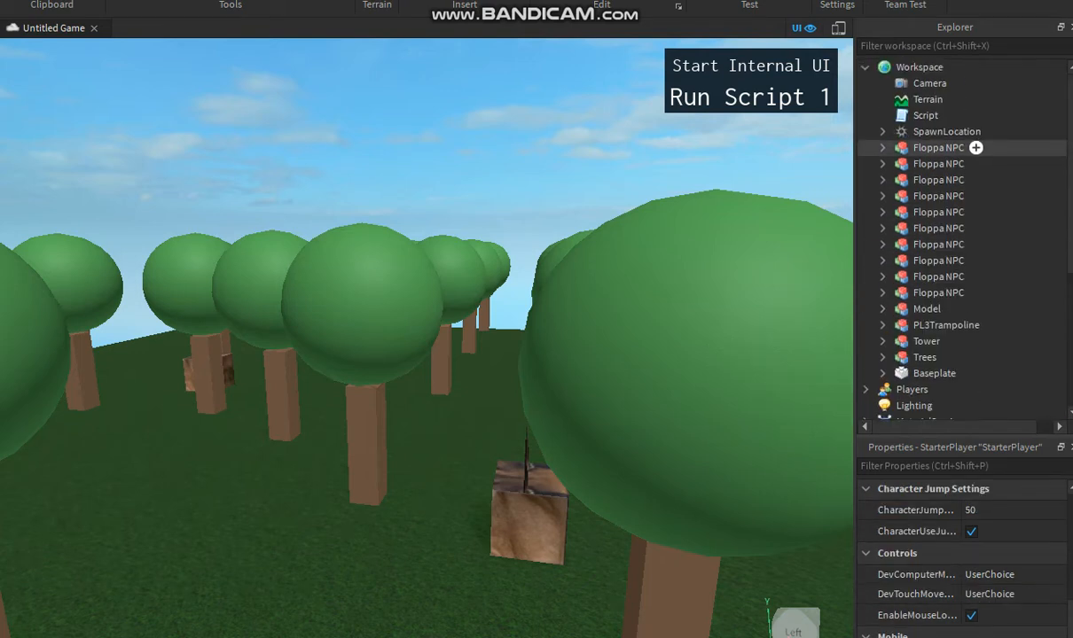
pyautogui.click(919, 66)
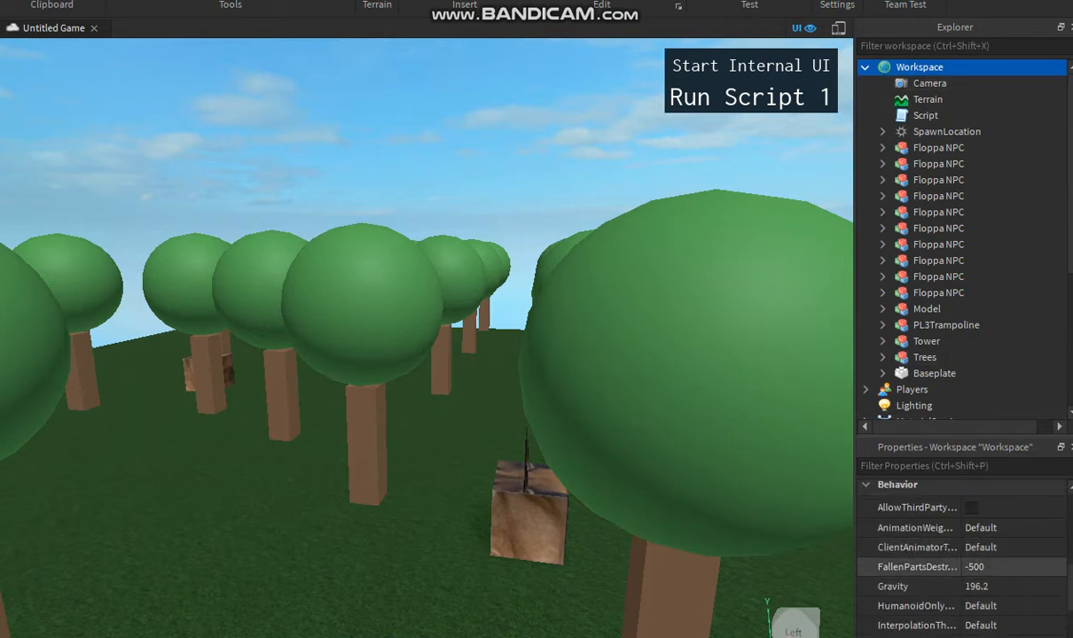
pyautogui.scroll(-3)
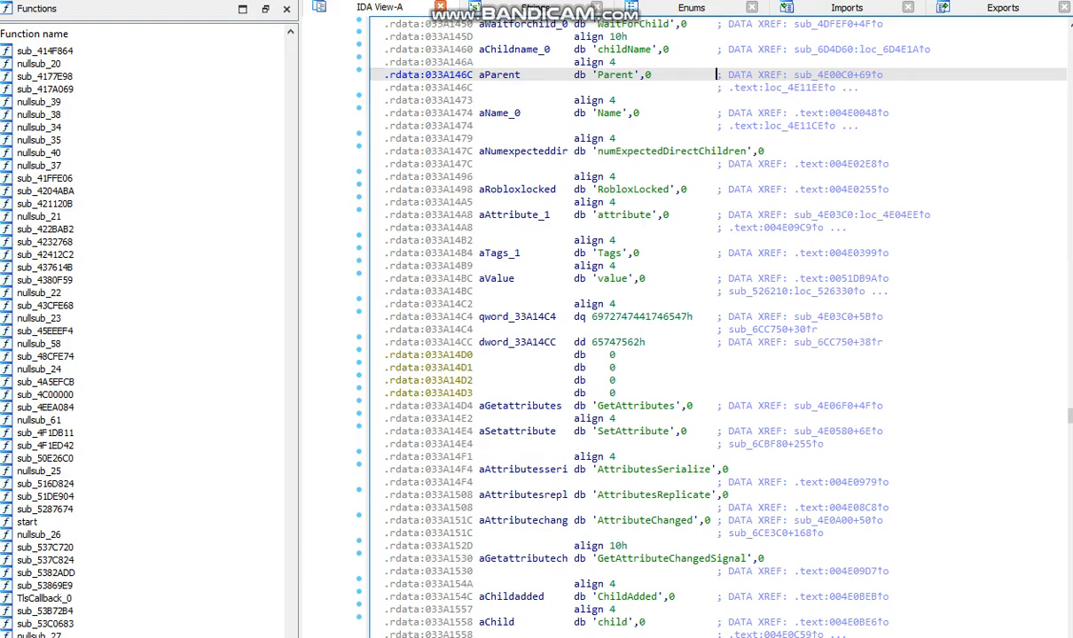
pyautogui.scroll(3)
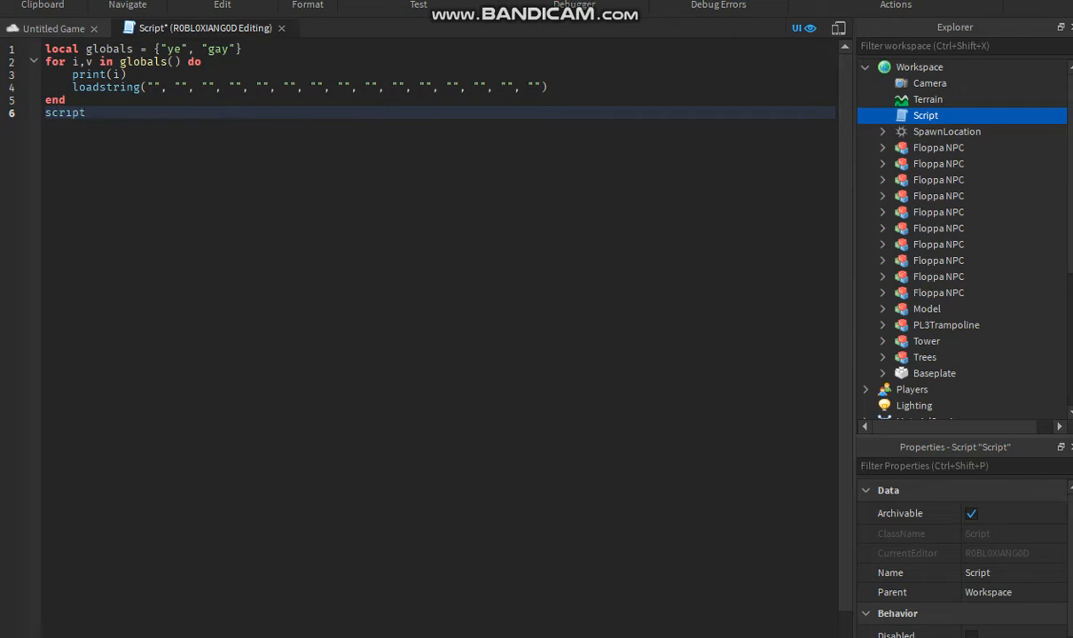
# Step: Type game.Workspace["Floppa NPC"].pa with autocomplete in the script editor
pyautogui.write('.P')
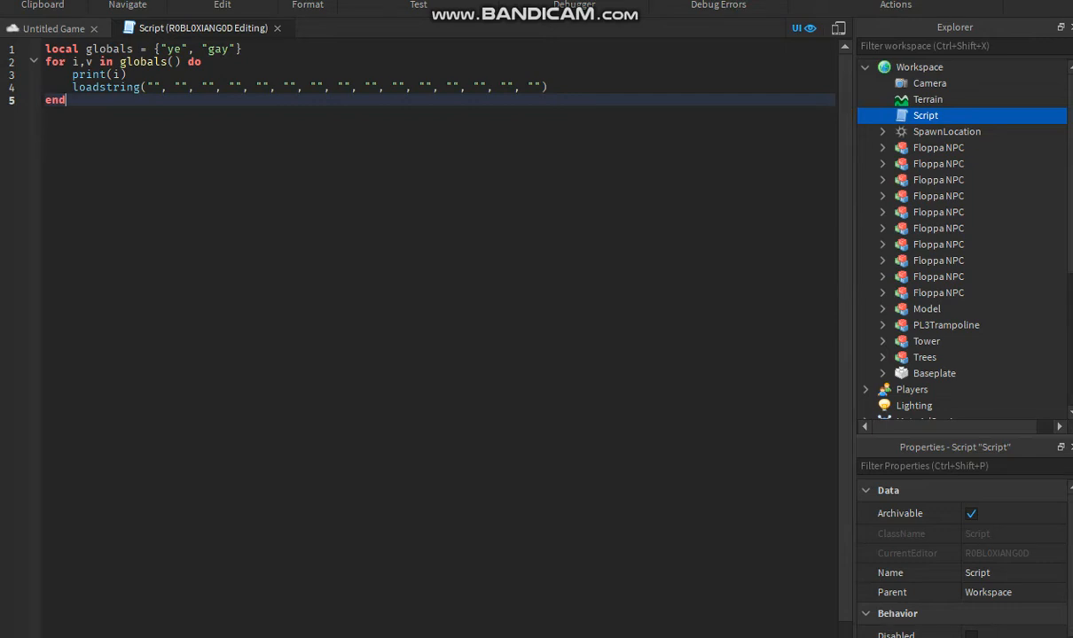
pyautogui.write('flo')
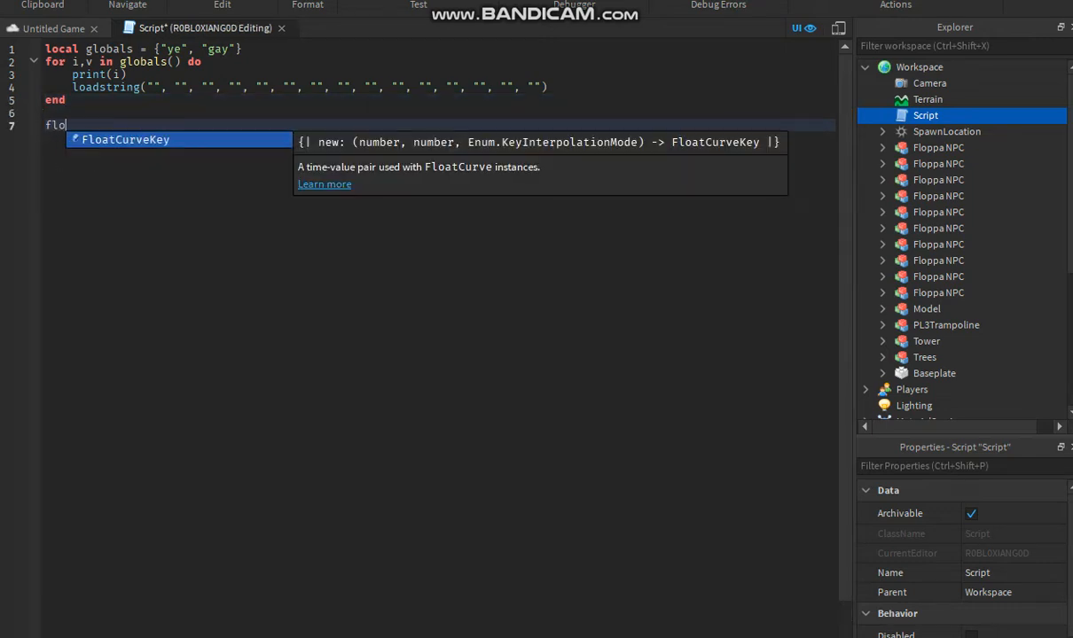
pyautogui.write('game.Workspace["Floppa NPC"].')
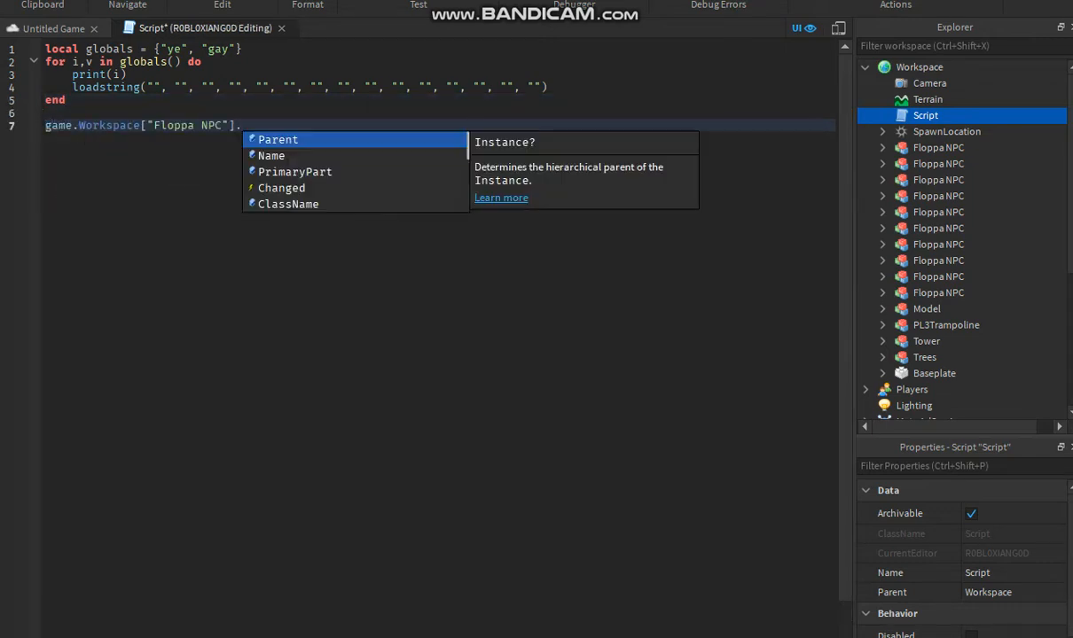
pyautogui.write('pa')
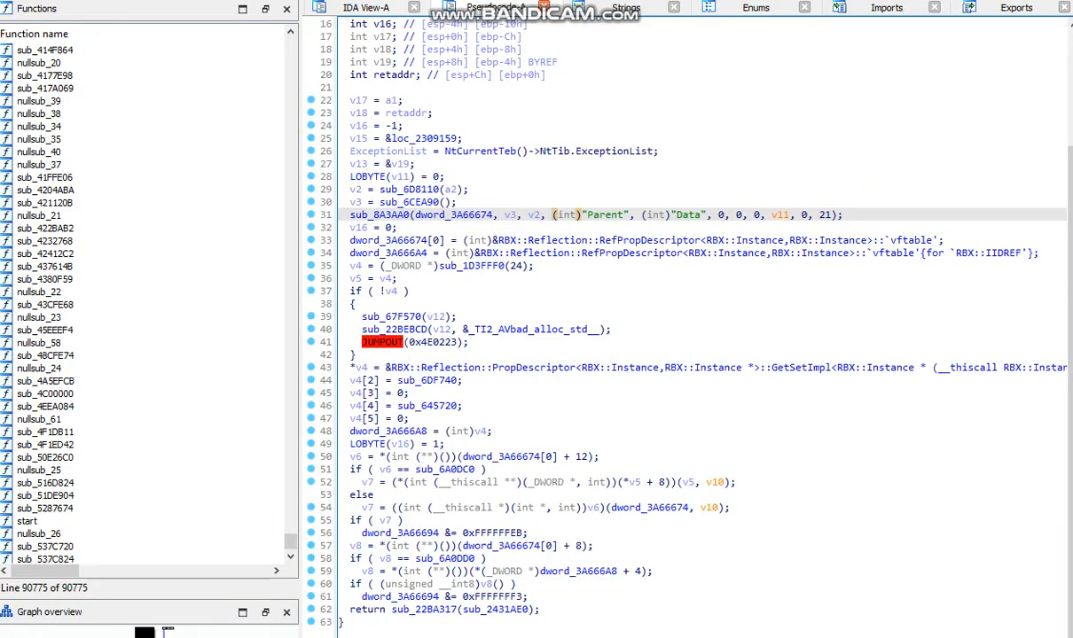
# Step: Trace the Parent string from its sub_8A3AA0 call to the code using it
pyautogui.click(404, 202)
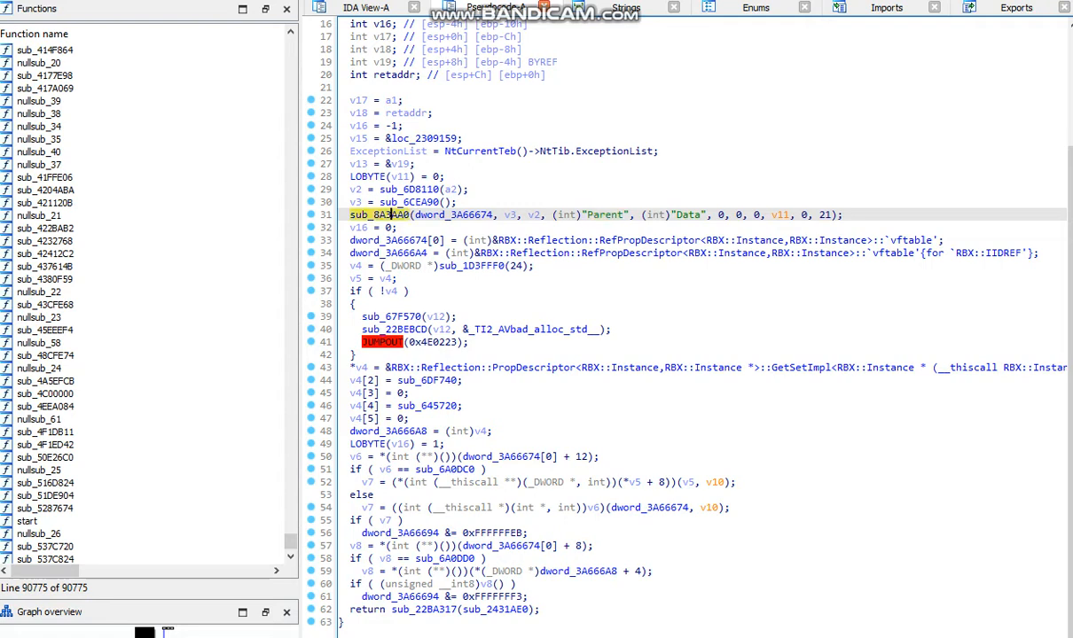
pyautogui.doubleClick(378, 214)
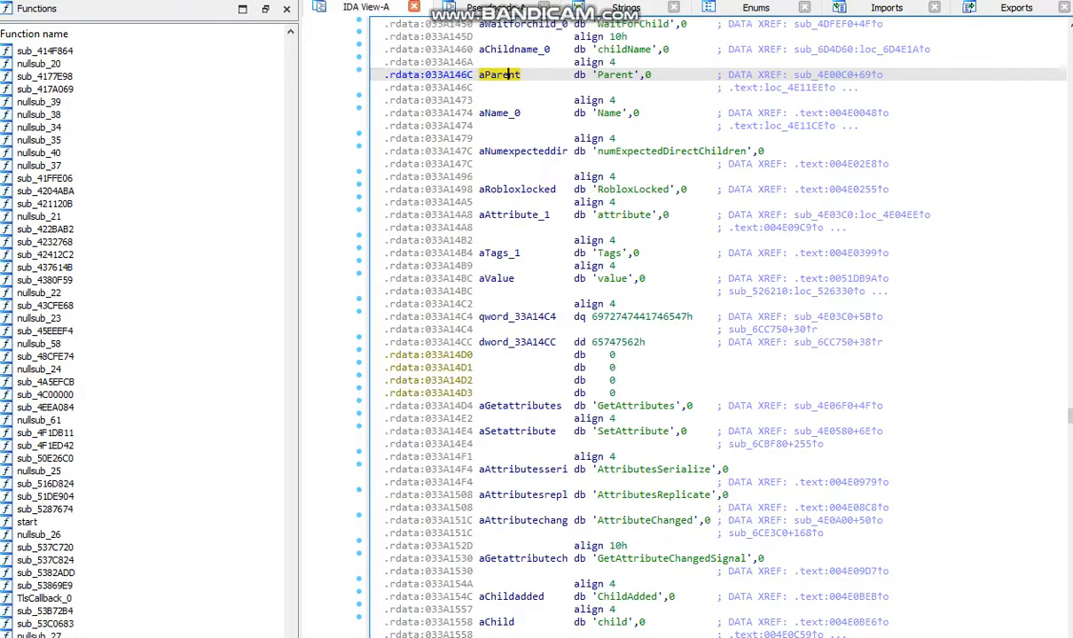
pyautogui.doubleClick(498, 75)
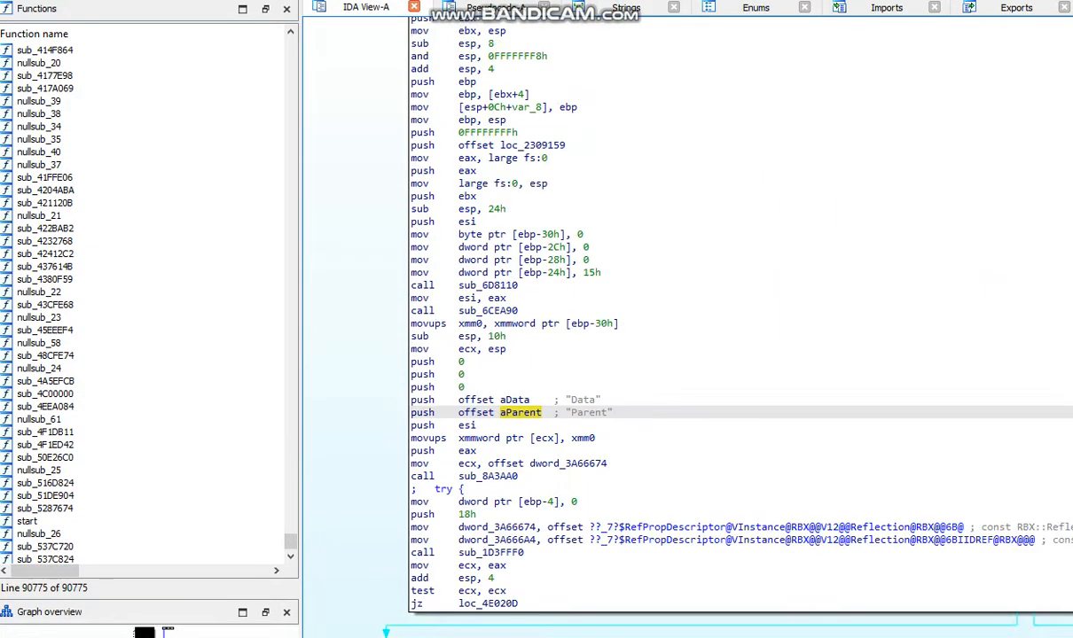
pyautogui.scroll(3)
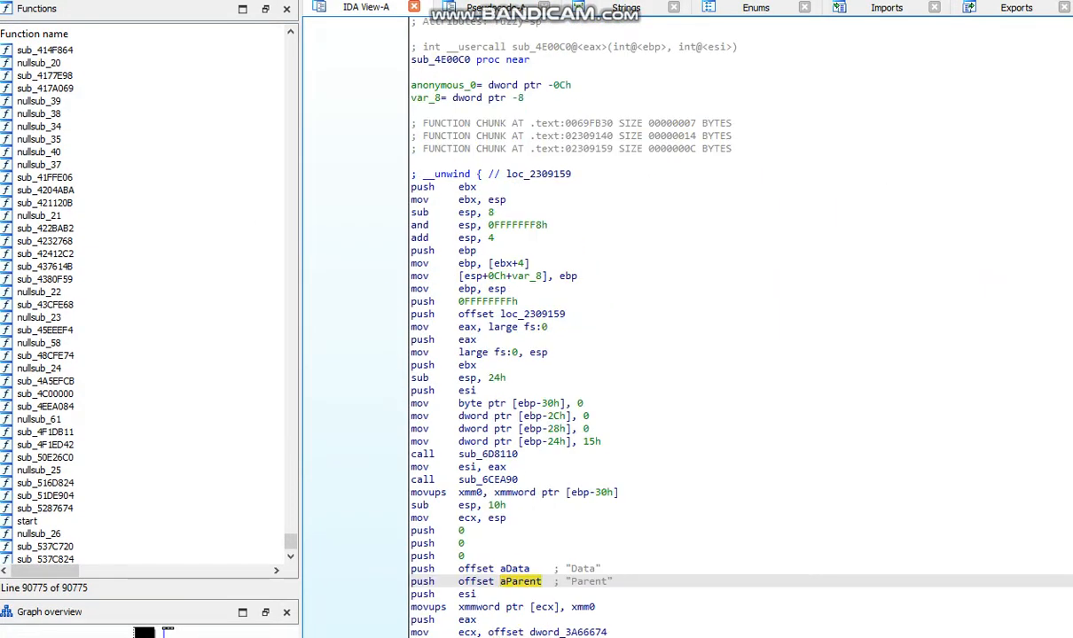
# Step: Inspect the dword_3A66674 descriptor global and return to the Parent registration pseudocode
pyautogui.click(470, 7)
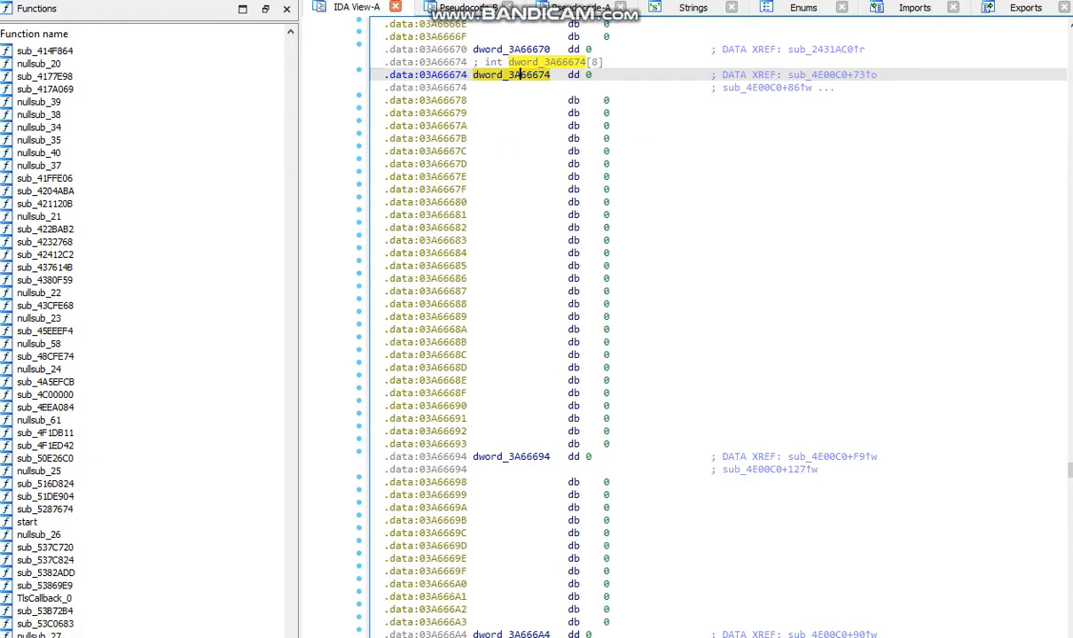
pyautogui.click(469, 7)
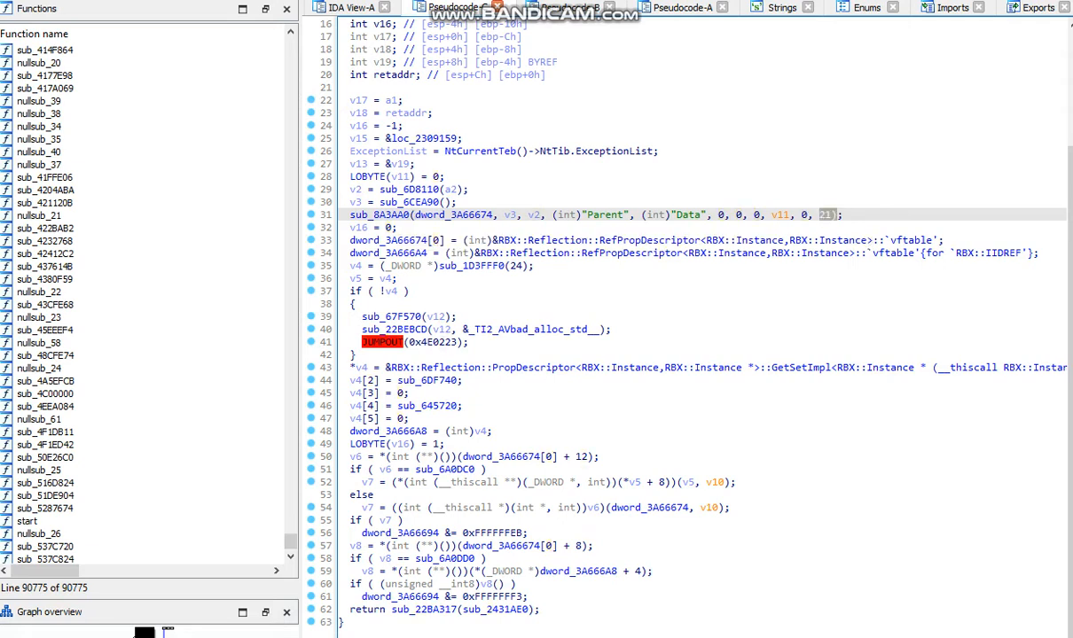
pyautogui.scroll(3)
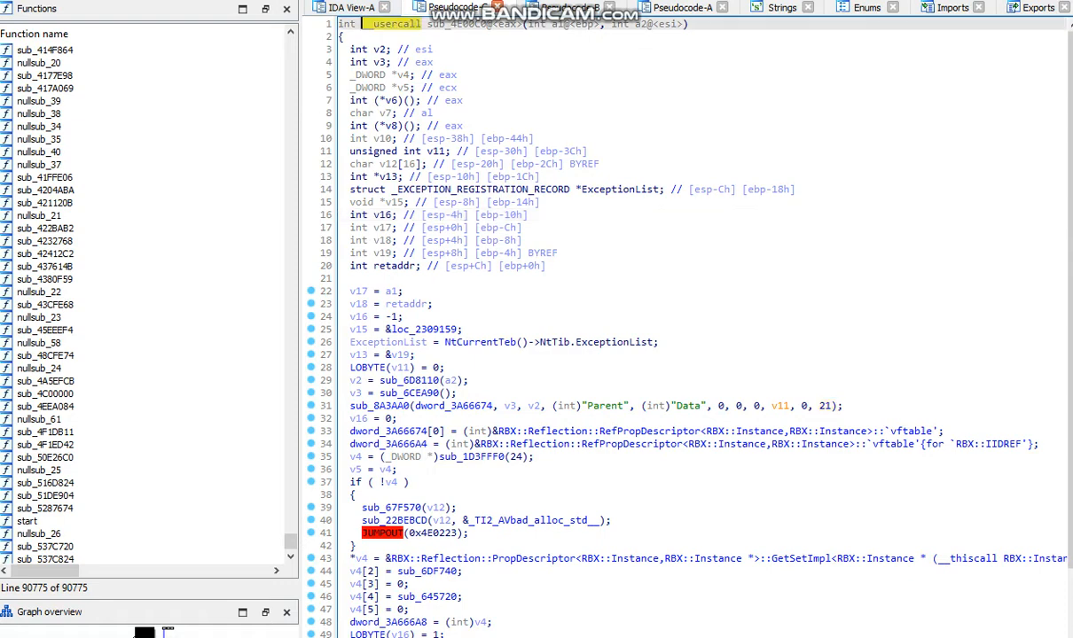
pyautogui.scroll(-3)
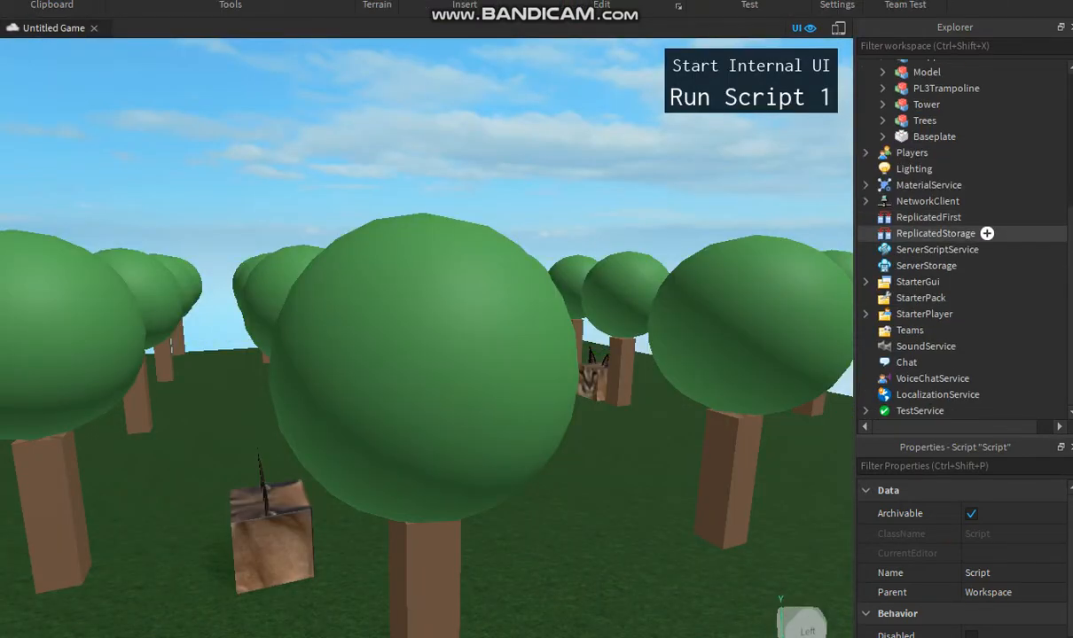
pyautogui.moveTo(917, 282)
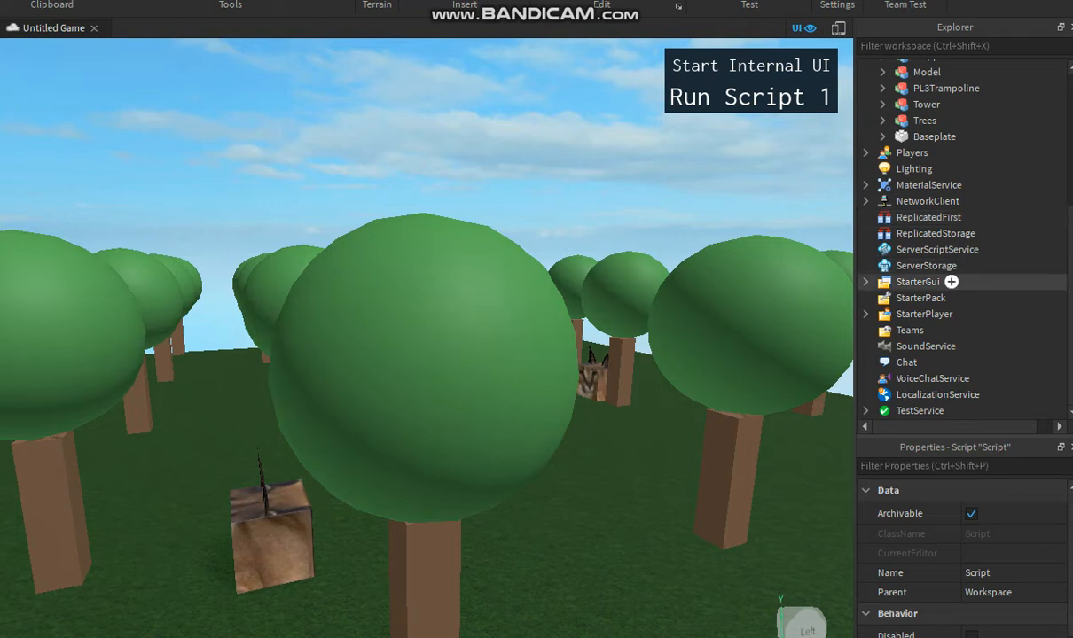
# Step: Select StarterGui in Explorer to see its properties, with Parent Place1
pyautogui.click(918, 281)
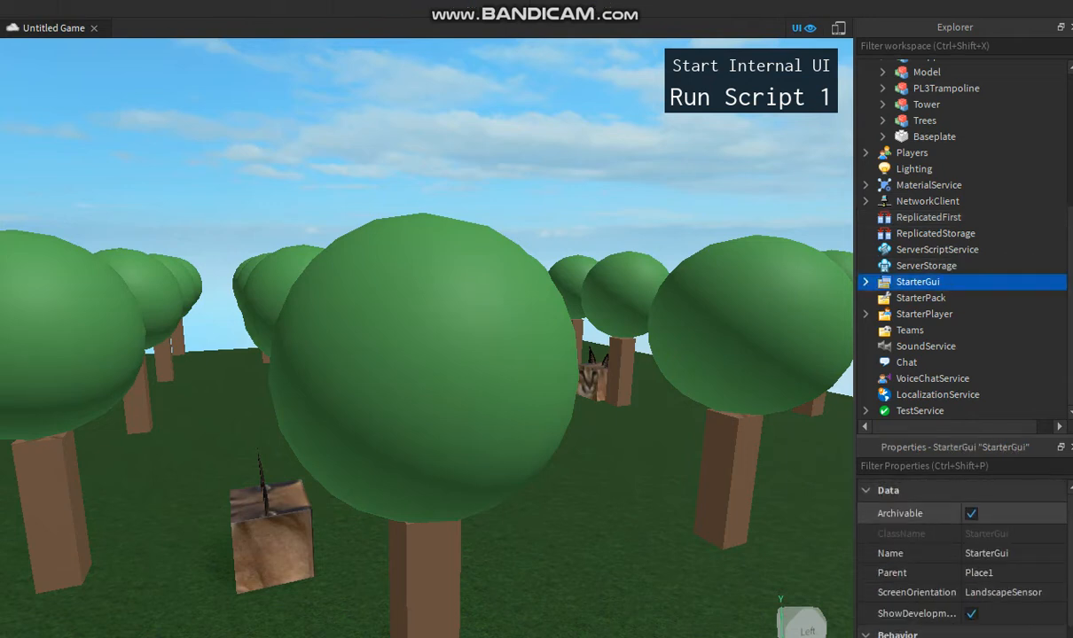
pyautogui.click(889, 553)
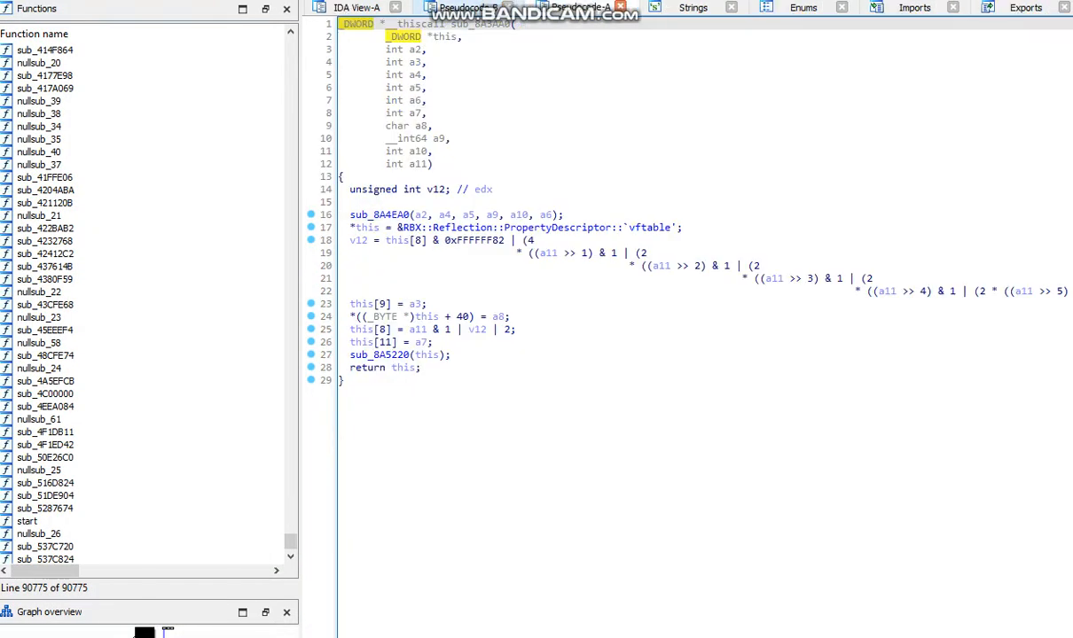
# Step: Scroll the 'name'-filtered Strings list down to the Roblox entries and highlight userName
pyautogui.click(692, 8)
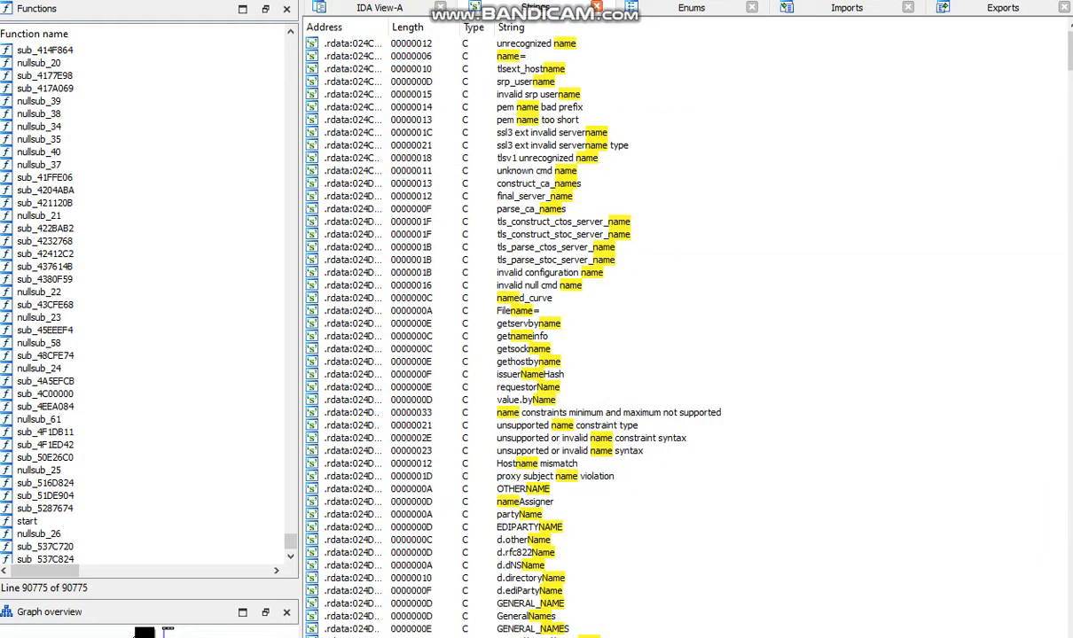
pyautogui.scroll(-3)
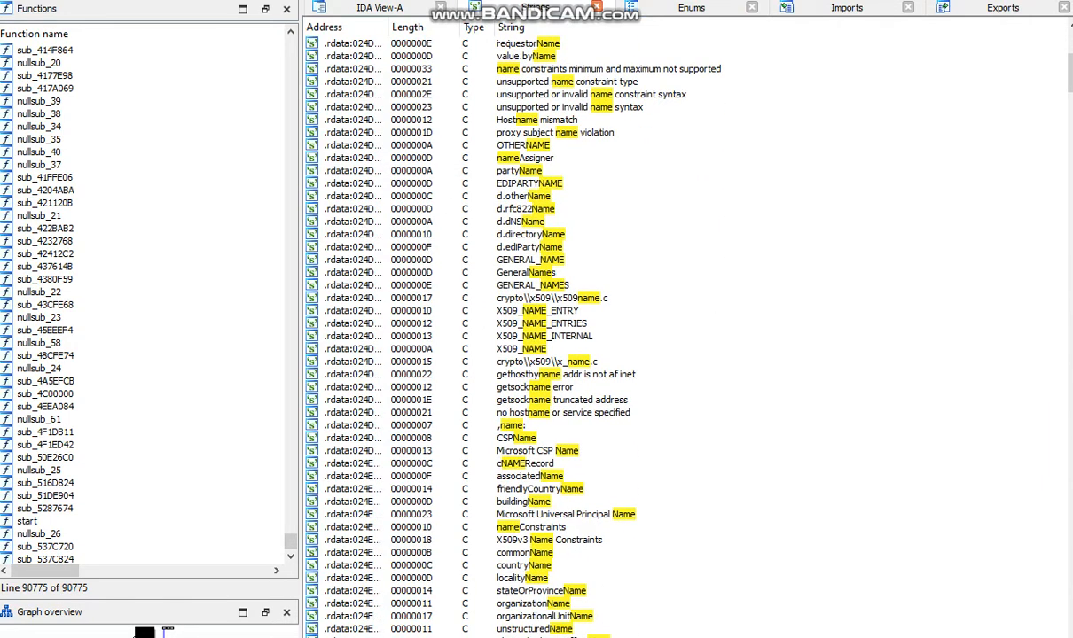
pyautogui.scroll(-3)
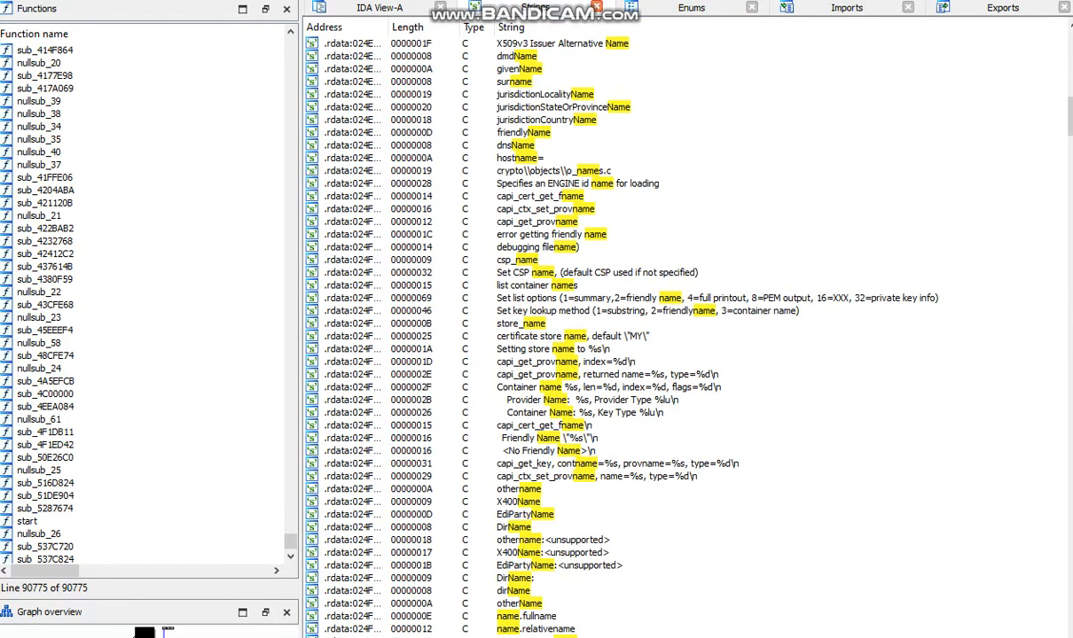
pyautogui.scroll(-3)
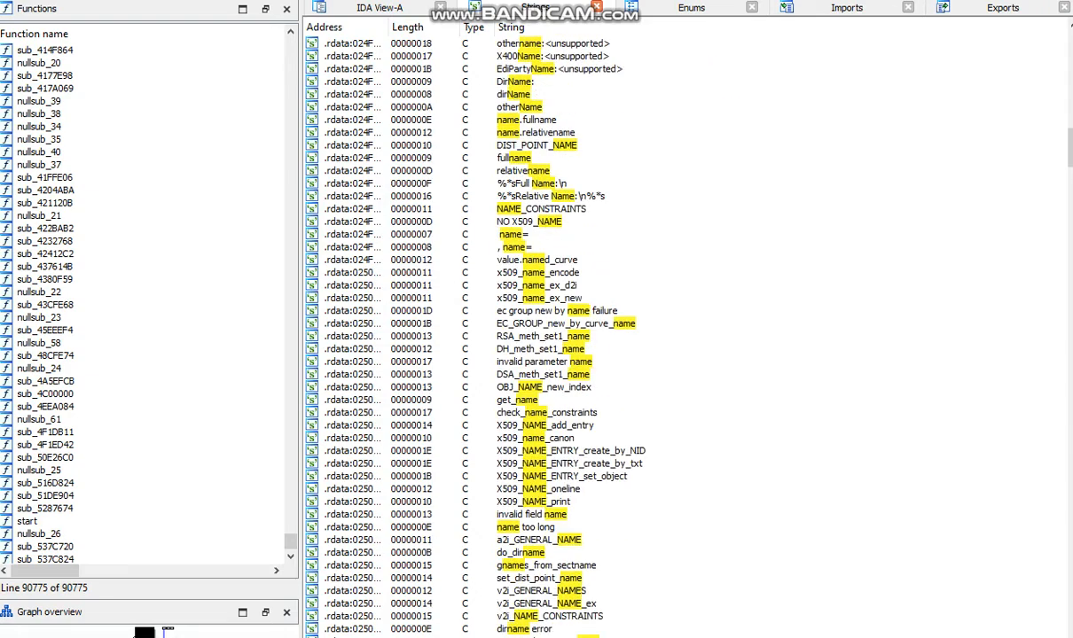
pyautogui.scroll(-3)
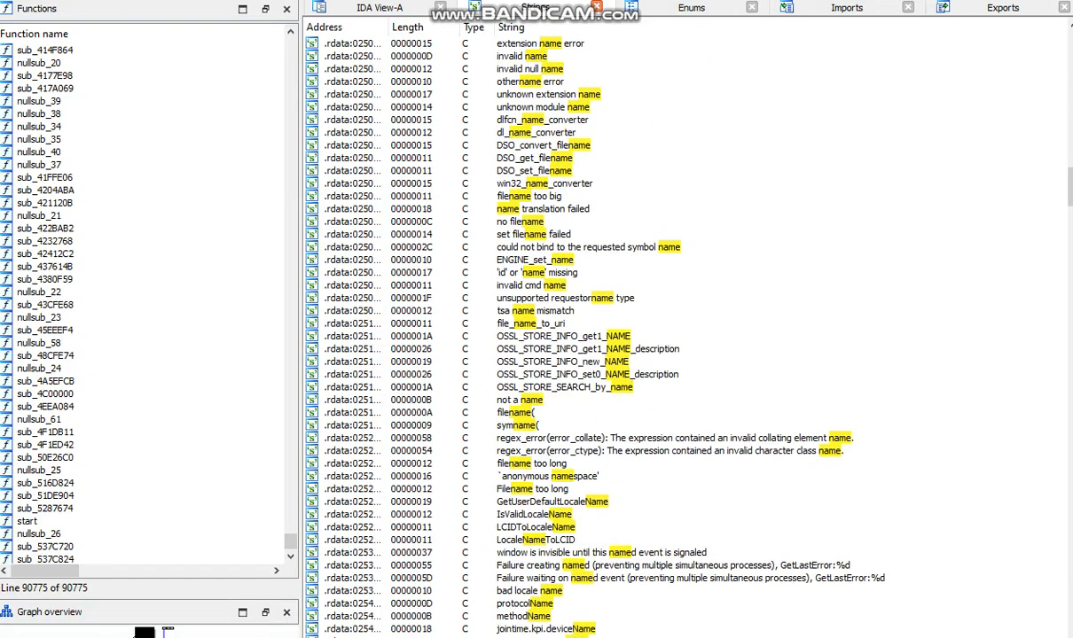
pyautogui.scroll(-3)
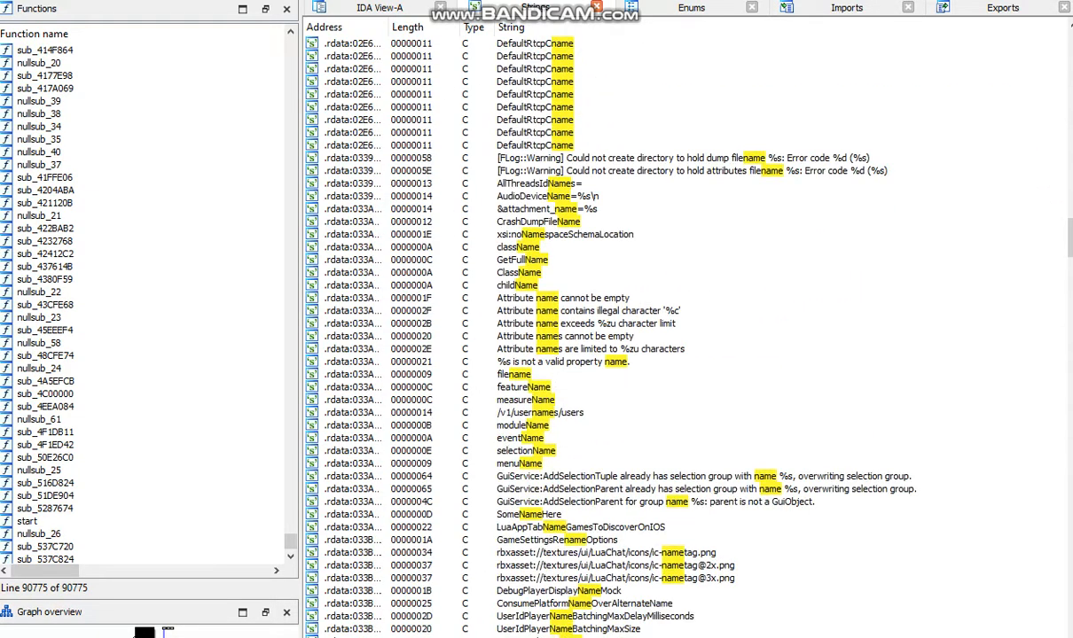
pyautogui.scroll(-3)
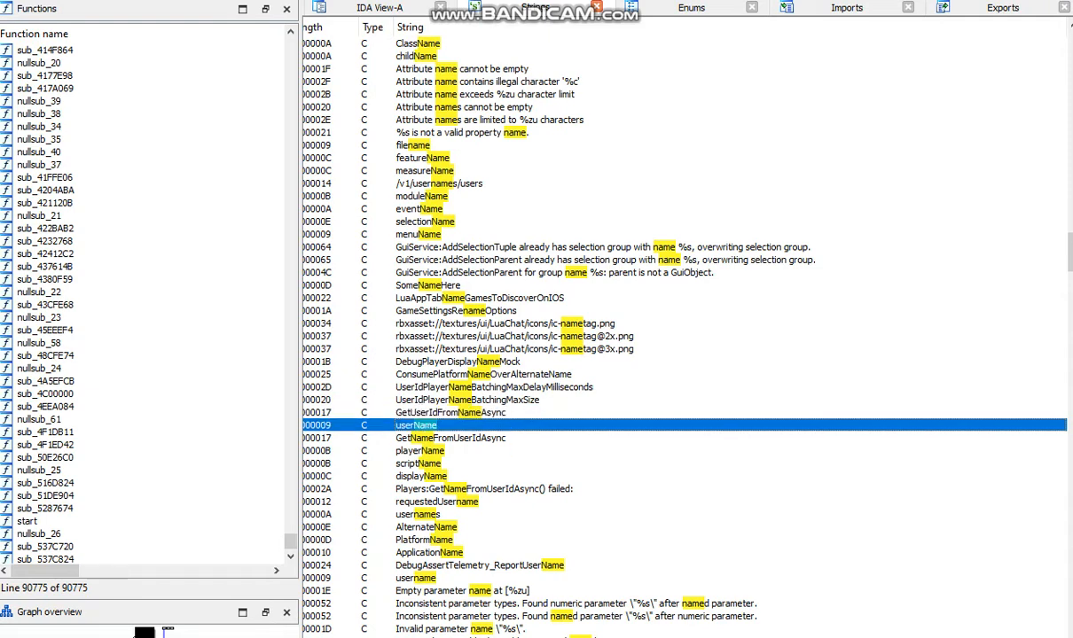
# Step: Jump to the userName string in IDA View-A and browse the nearby player and character strings
pyautogui.doubleClick(415, 426)
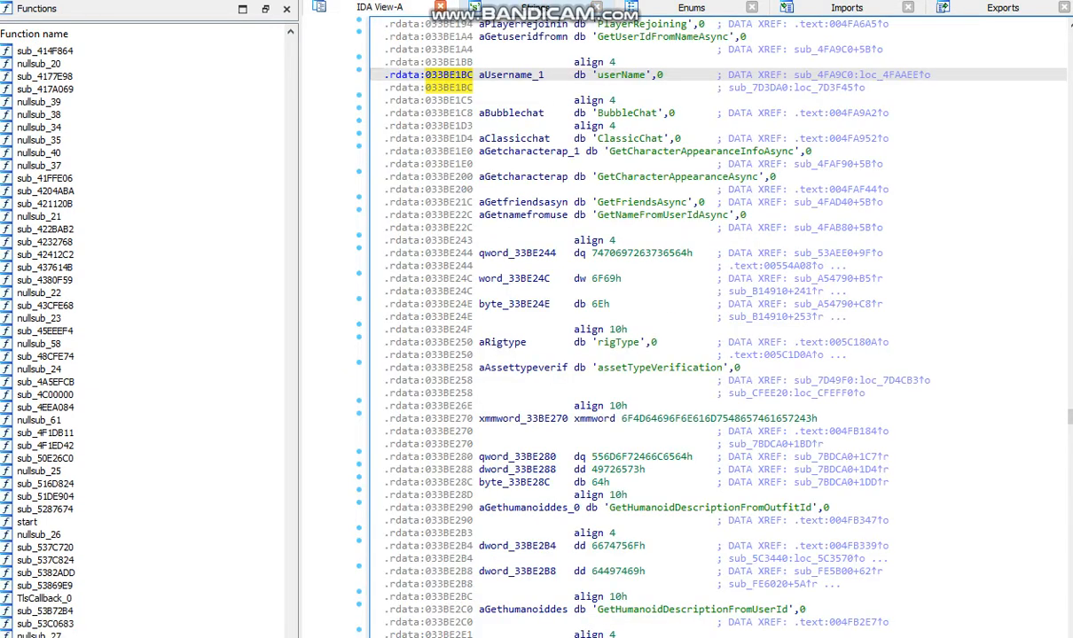
pyautogui.scroll(3)
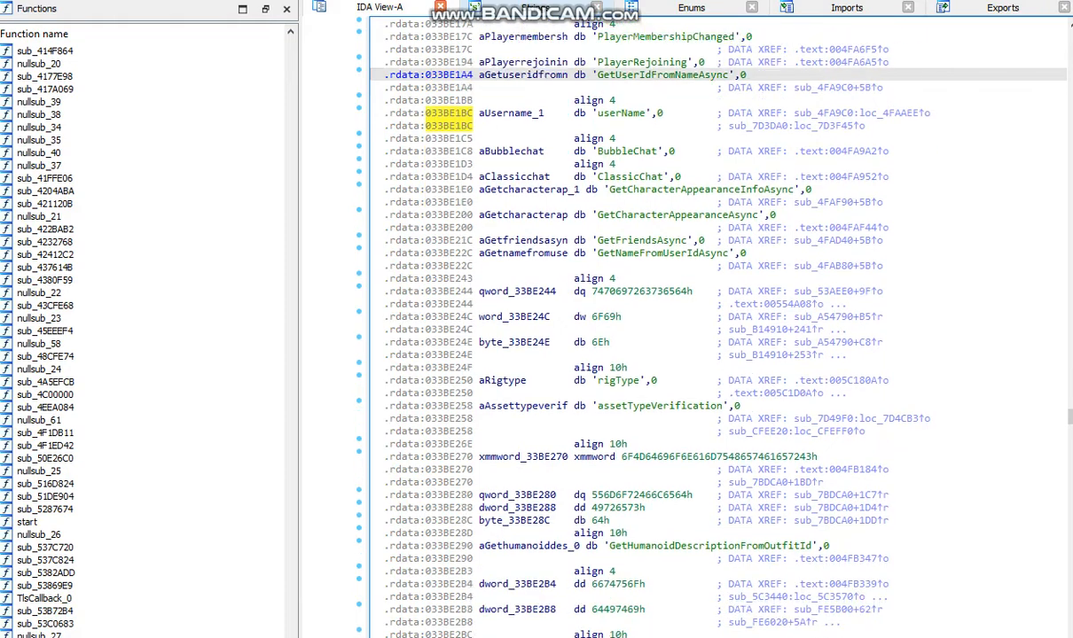
pyautogui.scroll(-3)
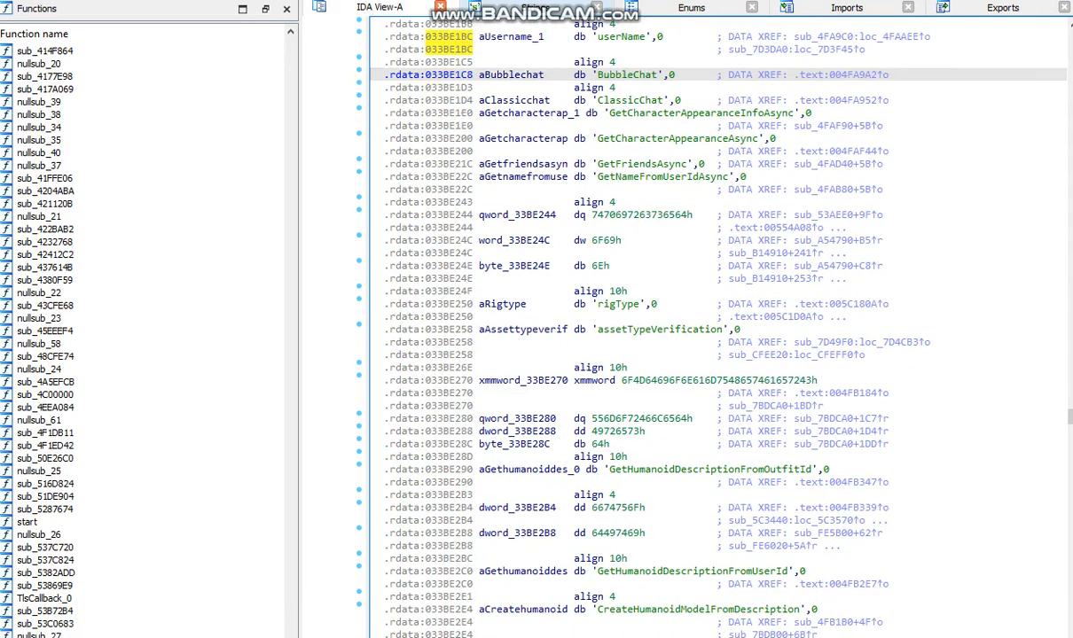
pyautogui.scroll(-3)
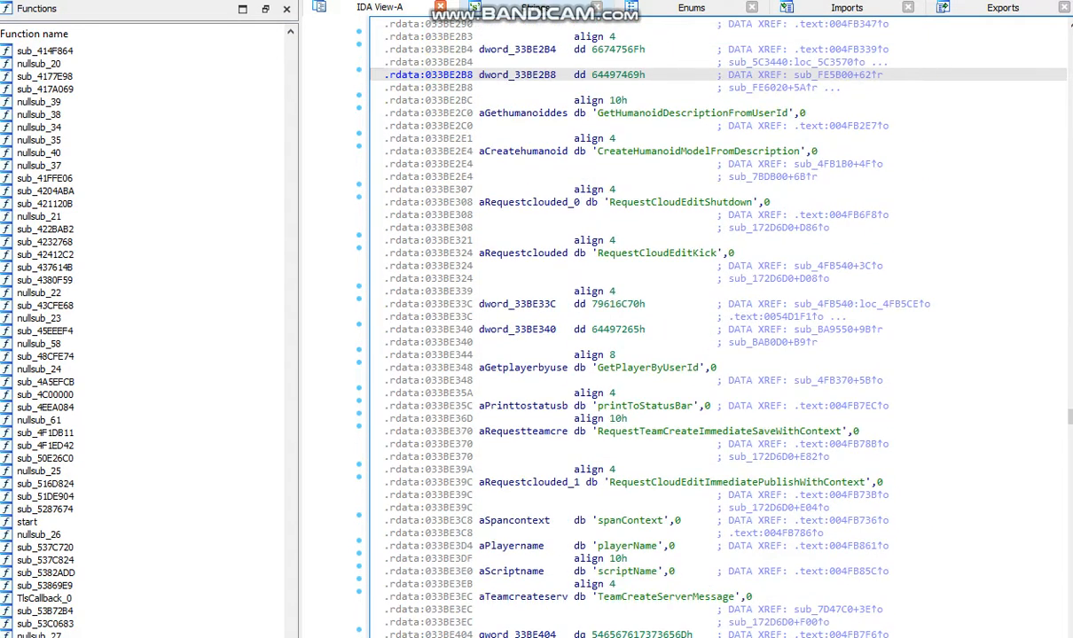
pyautogui.scroll(3)
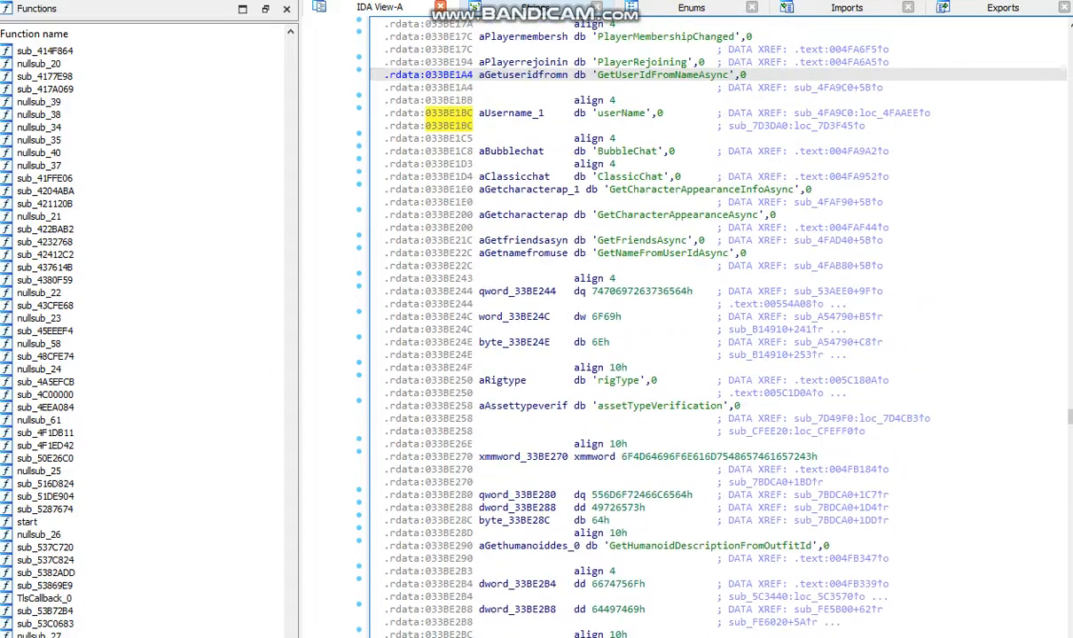
pyautogui.scroll(3)
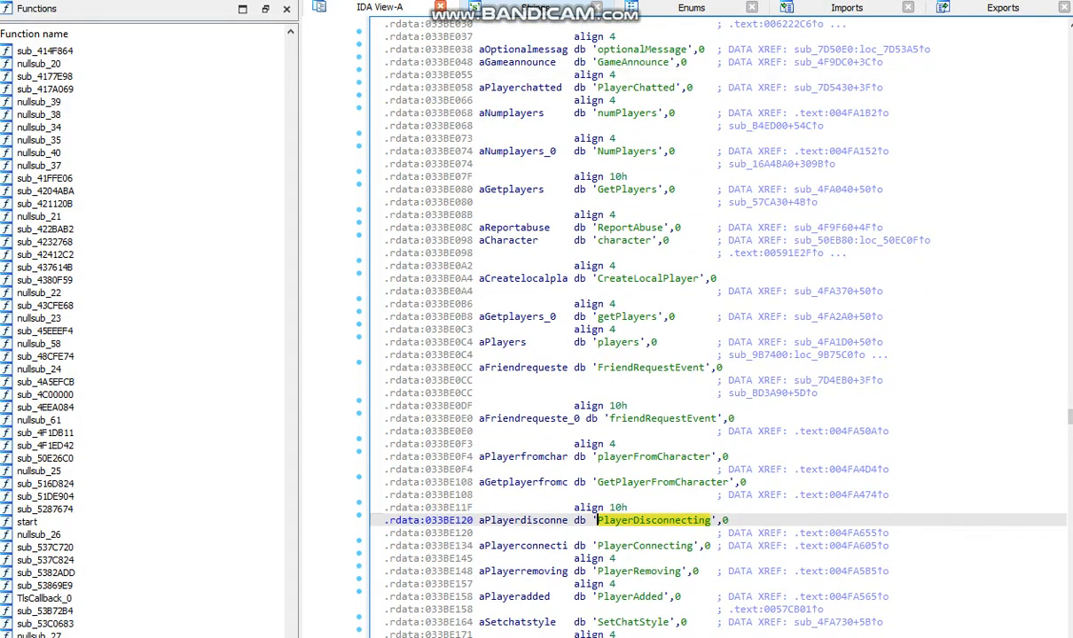
pyautogui.scroll(3)
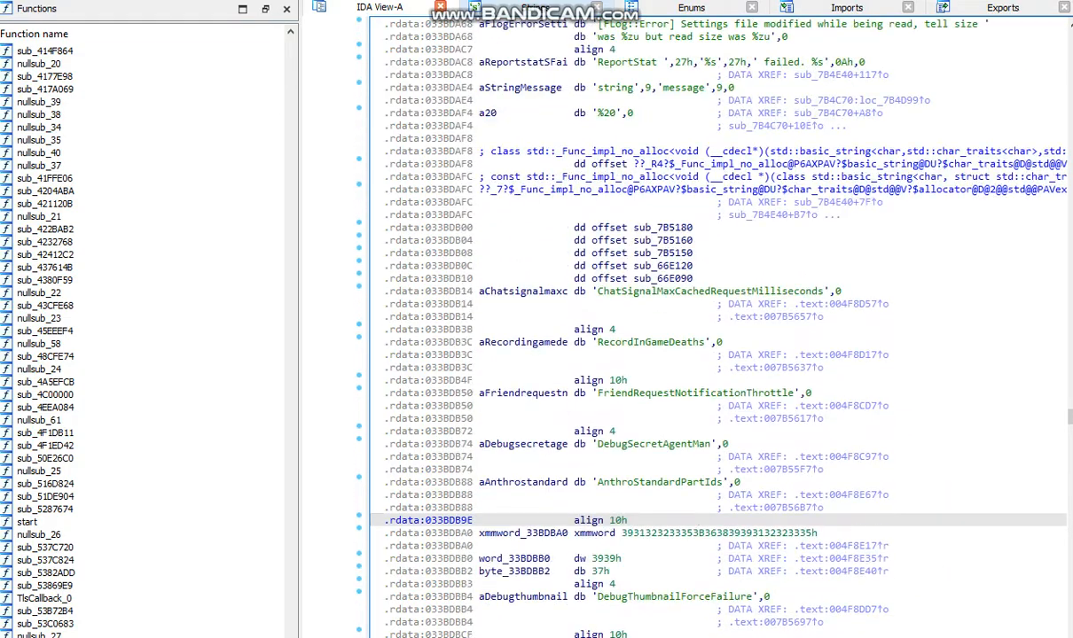
pyautogui.scroll(-3)
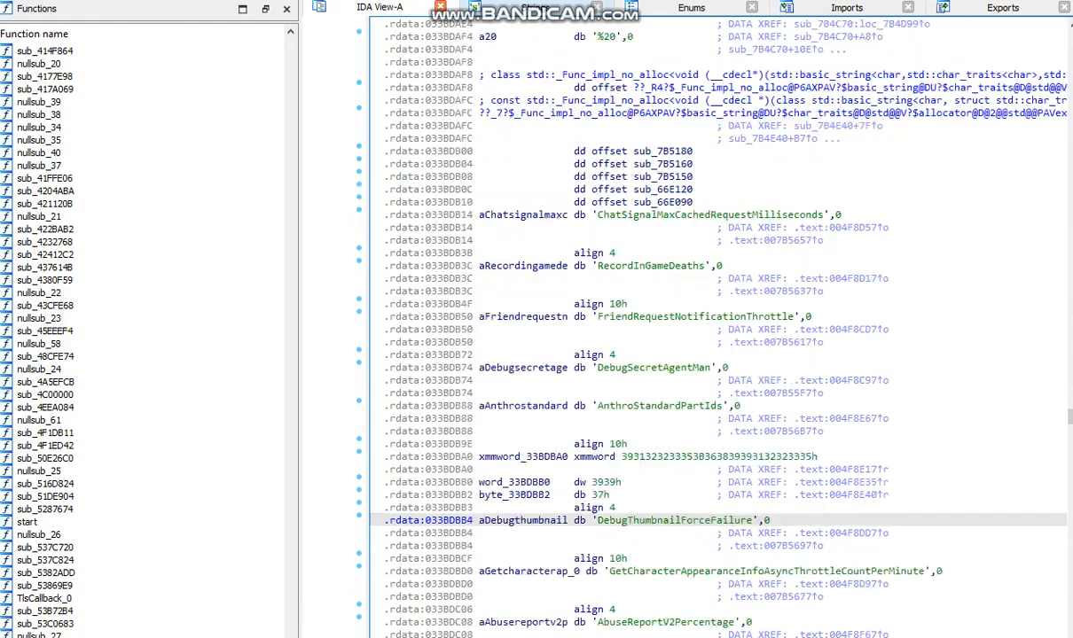
pyautogui.scroll(-3)
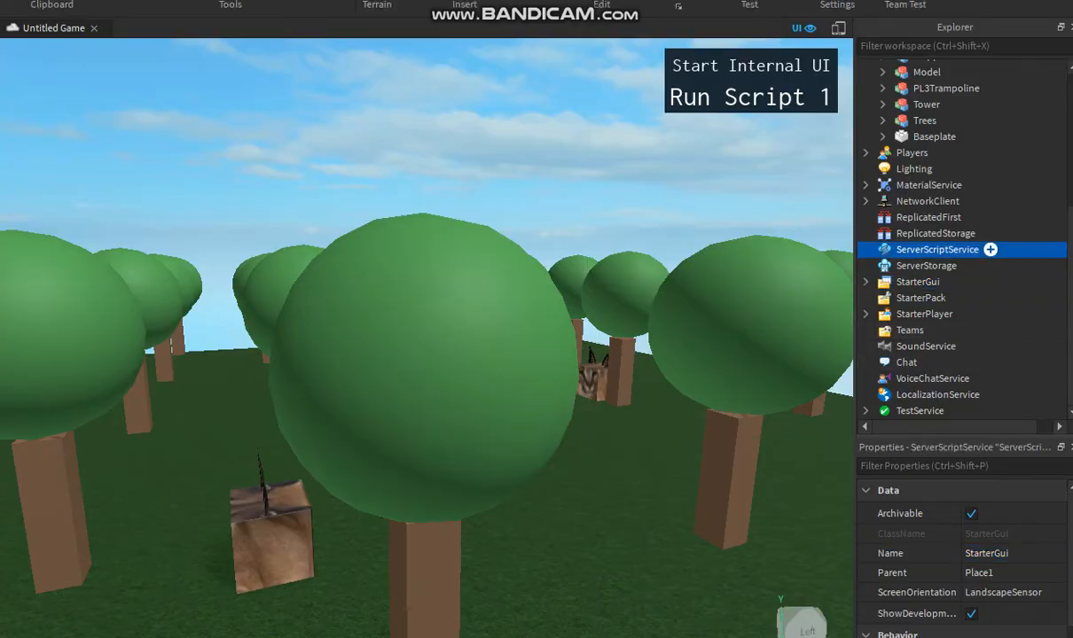
# Step: Select ServerScriptService in Studio, then follow RespawnTime's data xref to its registration code
pyautogui.click(937, 249)
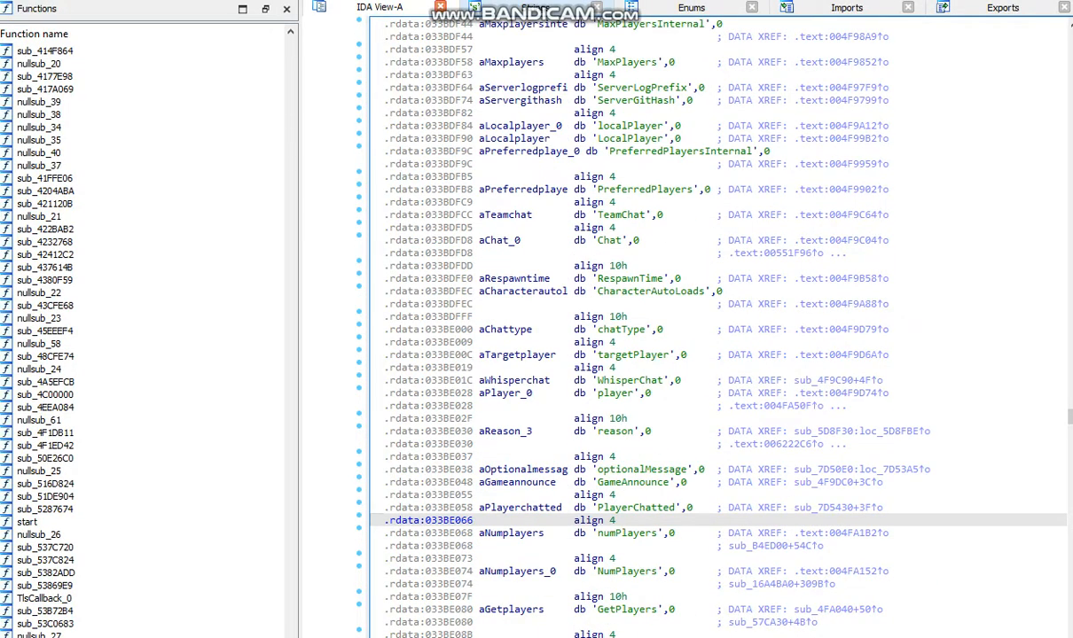
pyautogui.click(514, 279)
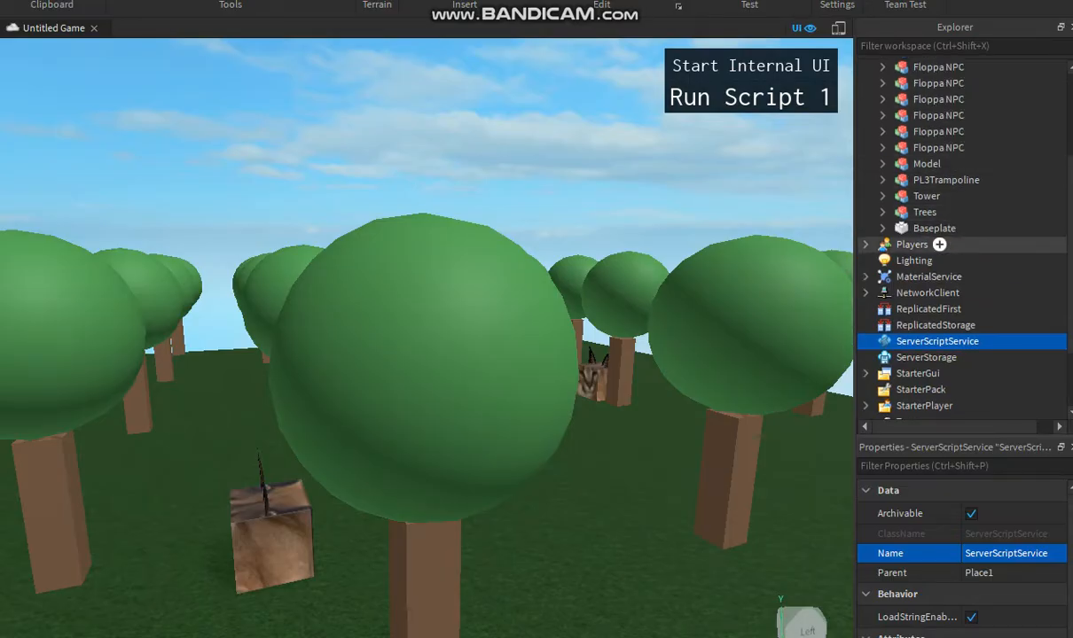
pyautogui.click(912, 244)
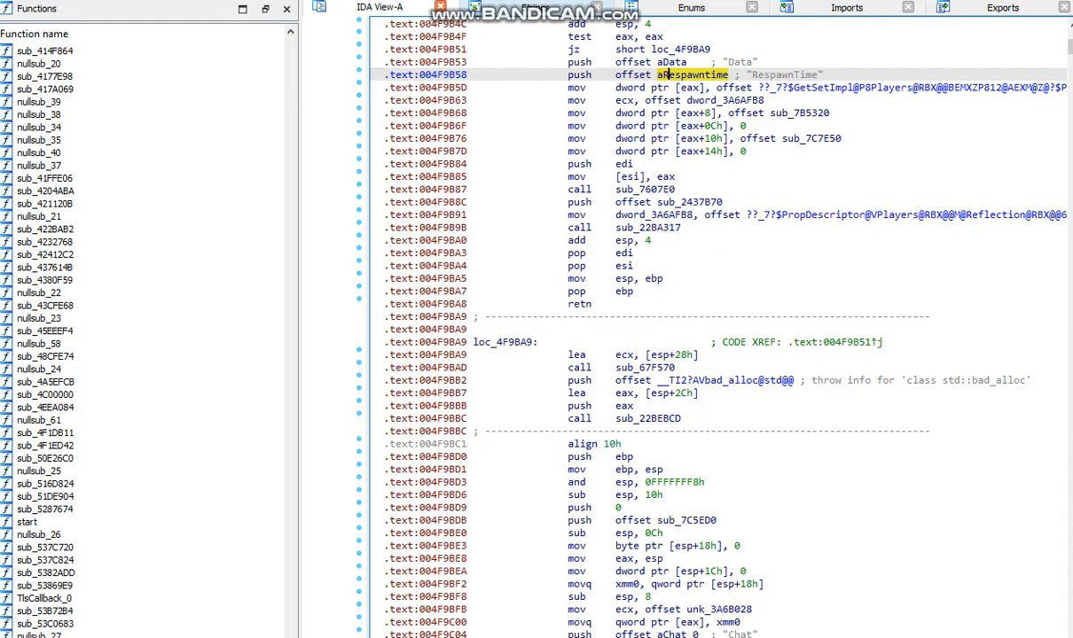
# Step: Decompile sub_7CBCB0, called at the start of the RespawnTime registration function
pyautogui.scroll(3)
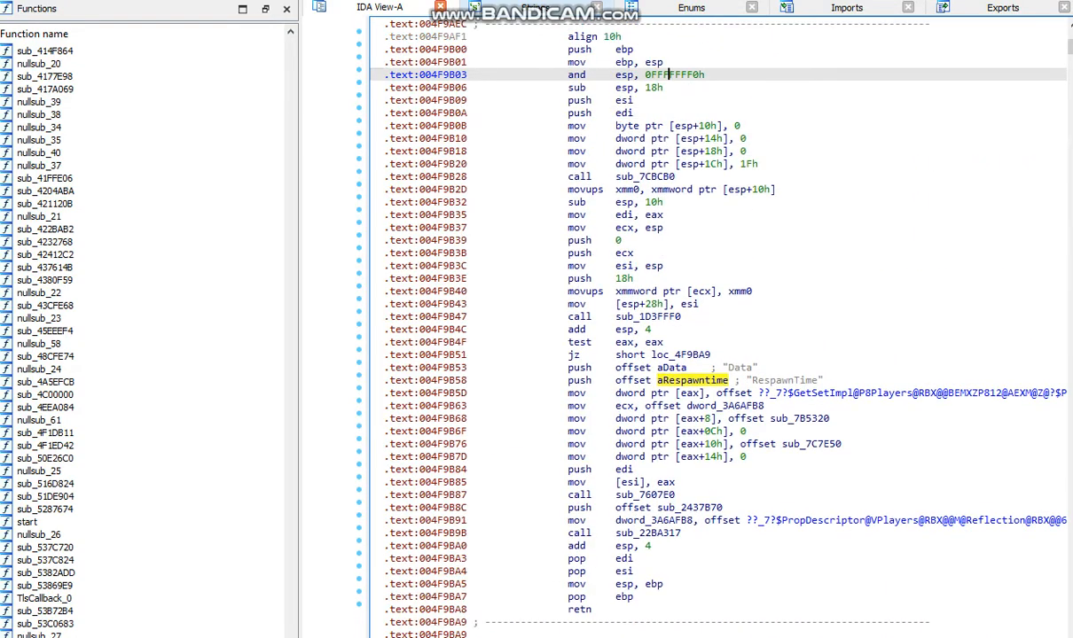
pyautogui.scroll(3)
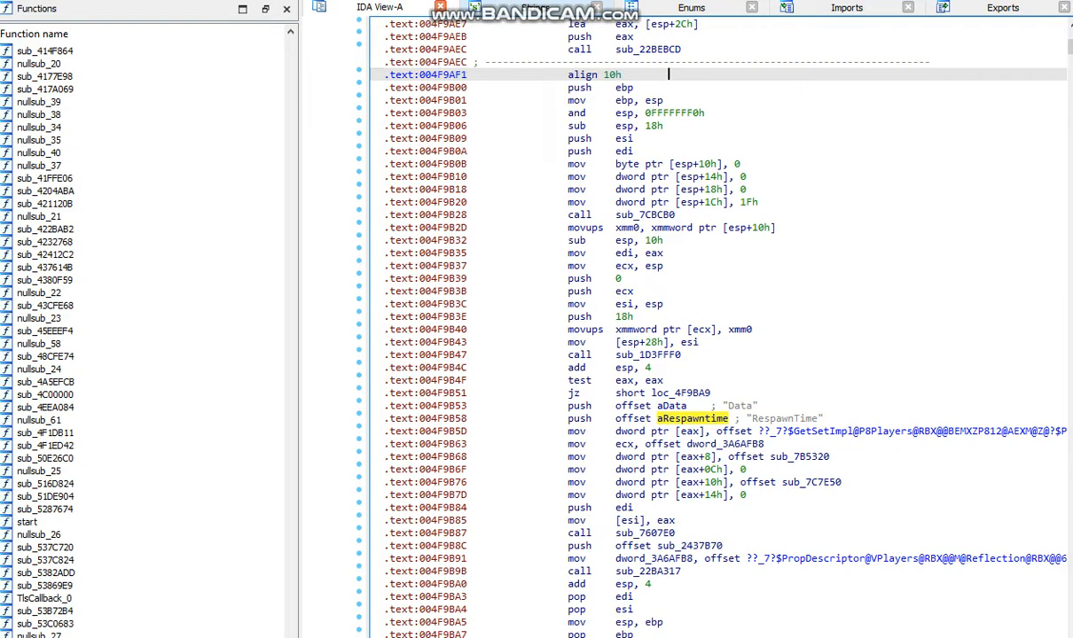
pyautogui.click(647, 355)
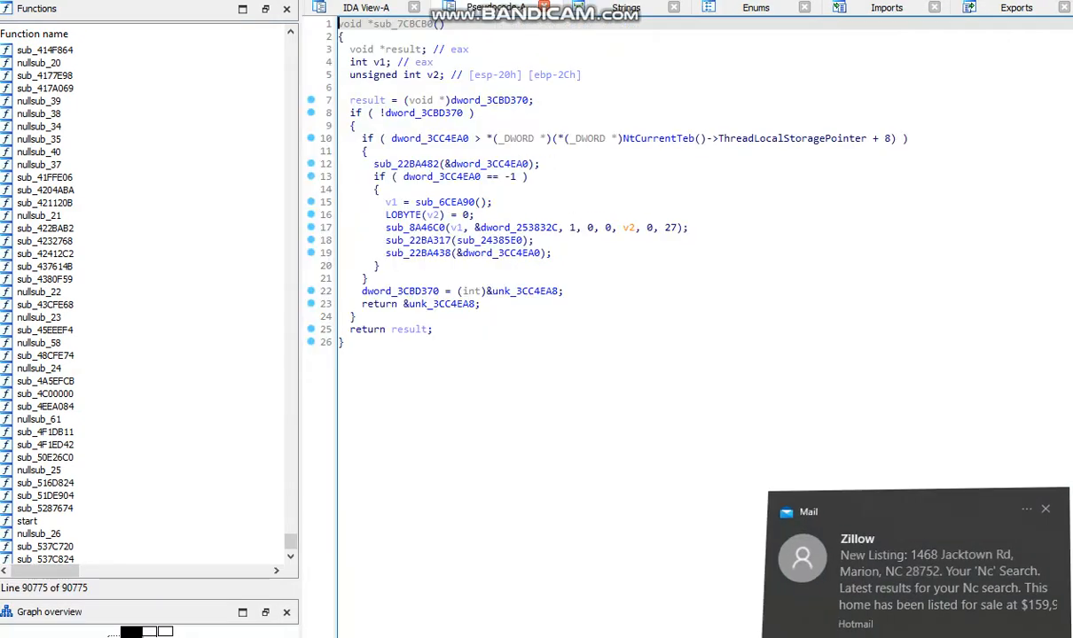
# Step: Back in IDA View-A, decompile sub_7B5320, the RespawnTime getter returning this[47]
pyautogui.click(626, 7)
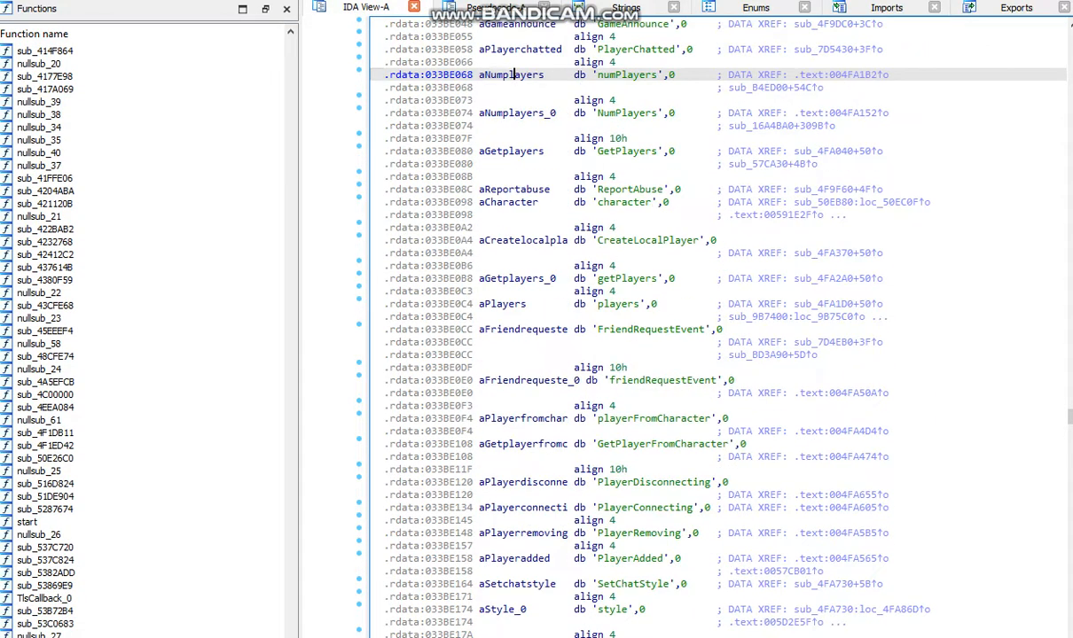
pyautogui.scroll(3)
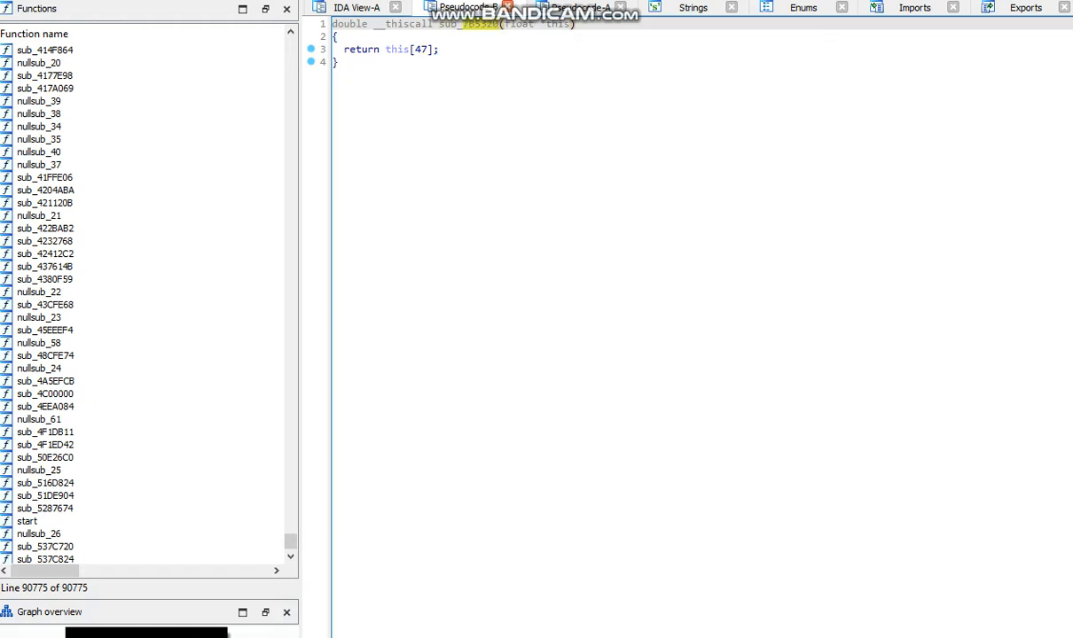
pyautogui.doubleClick(406, 23)
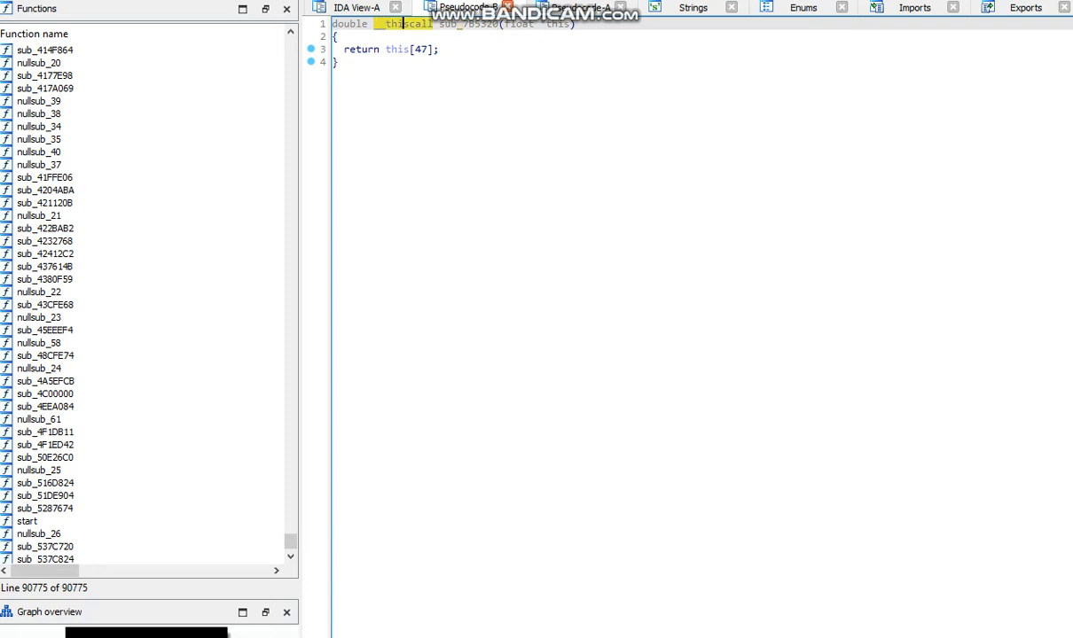